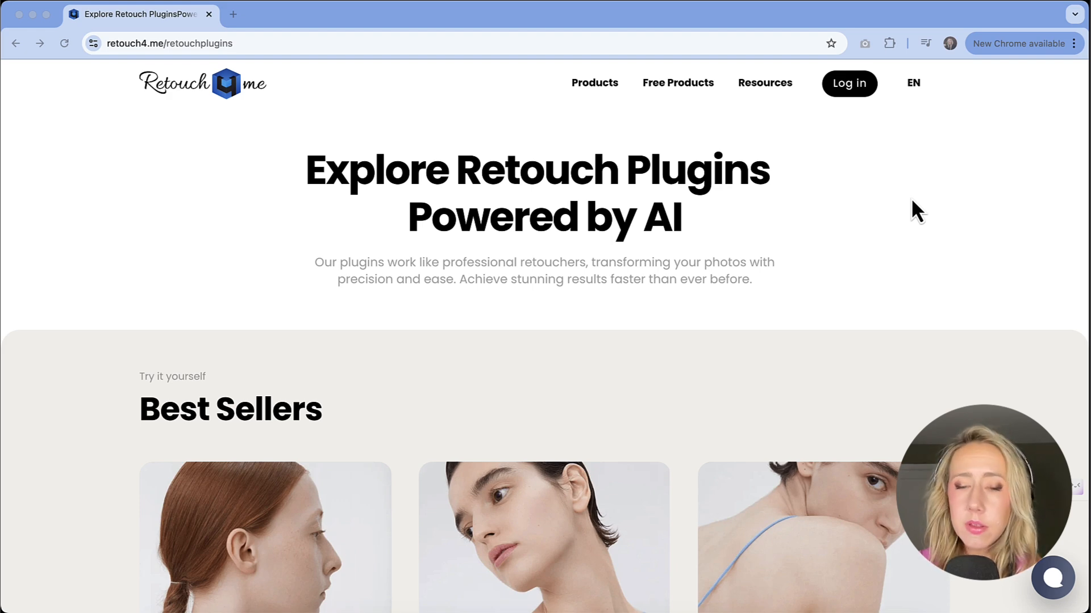
- Inspect the document by scrolling and switch to the portrait of the woman holding a dog
{"action": "scroll", "scroll_direction": "down", "scroll_amount": 3}
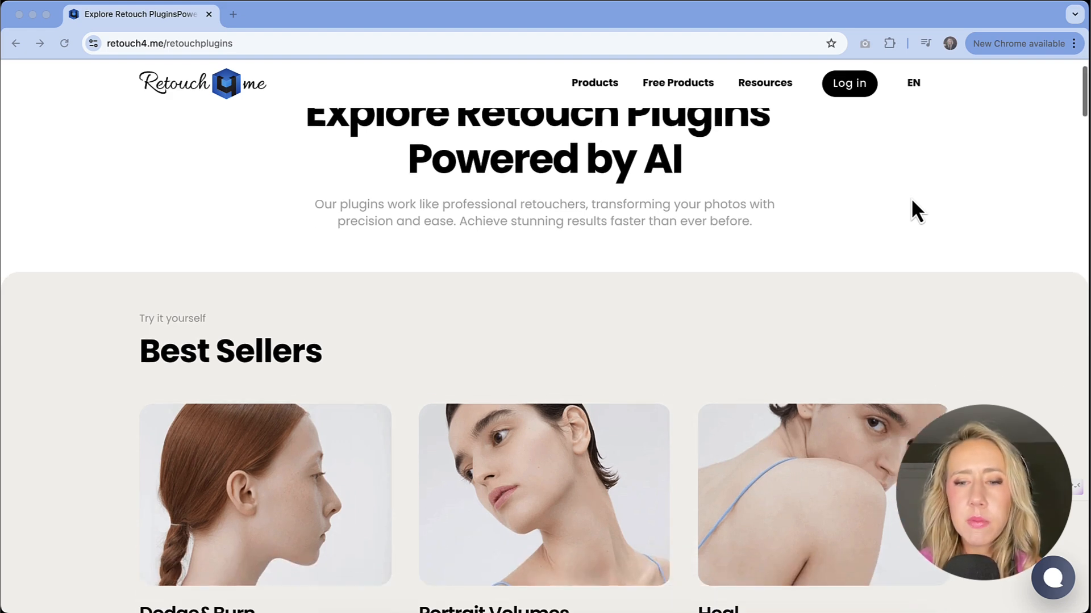
{"action": "scroll", "scroll_direction": "down", "scroll_amount": 3}
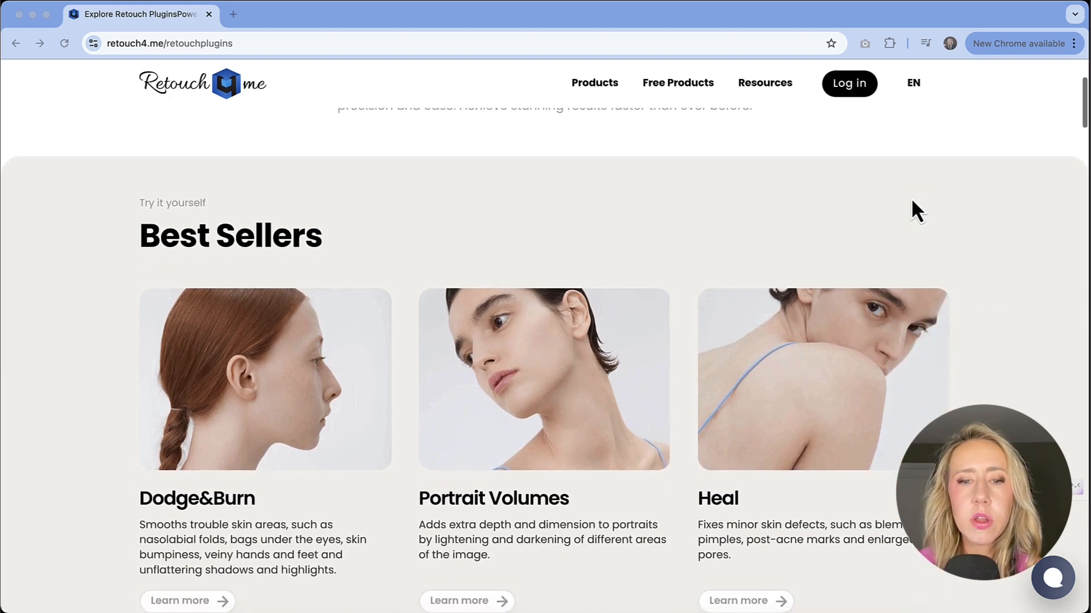
{"action": "scroll", "scroll_direction": "up", "scroll_amount": 3}
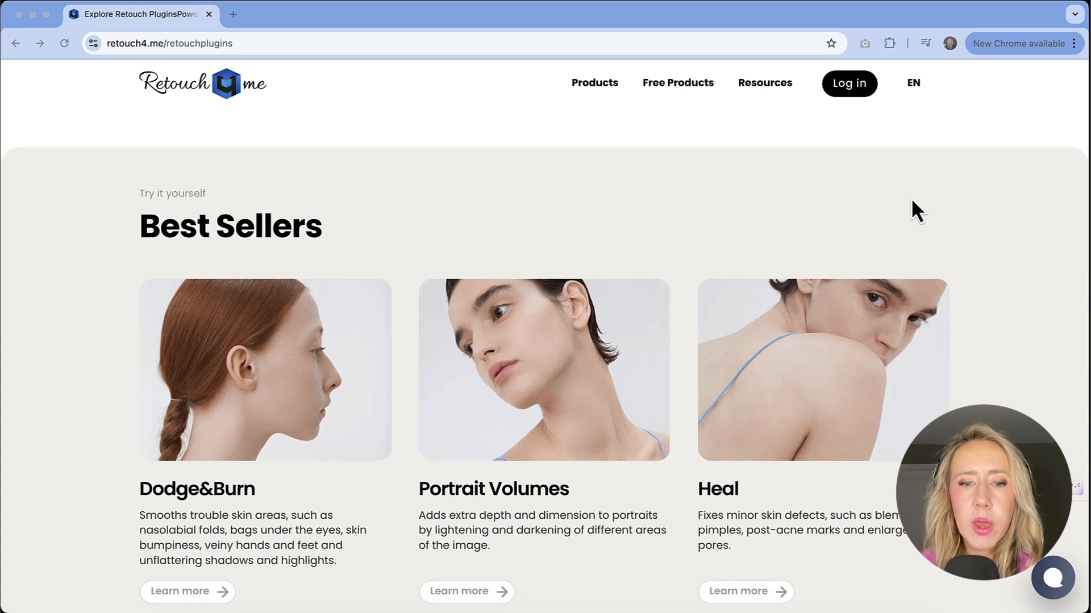
{"action": "mouse_move", "coordinate": [683, 356]}
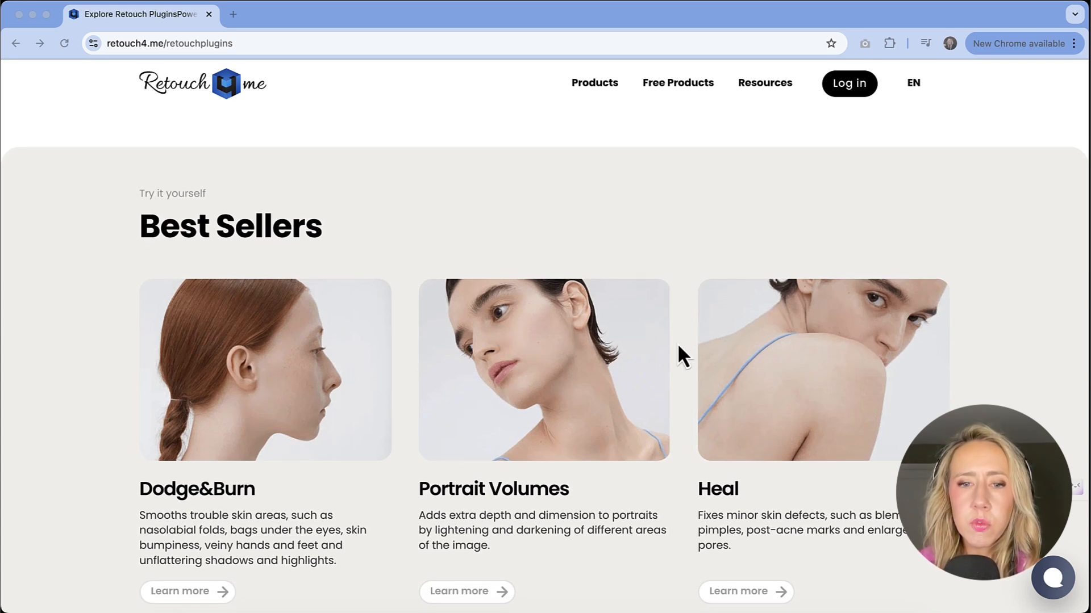
{"action": "mouse_move", "coordinate": [531, 368]}
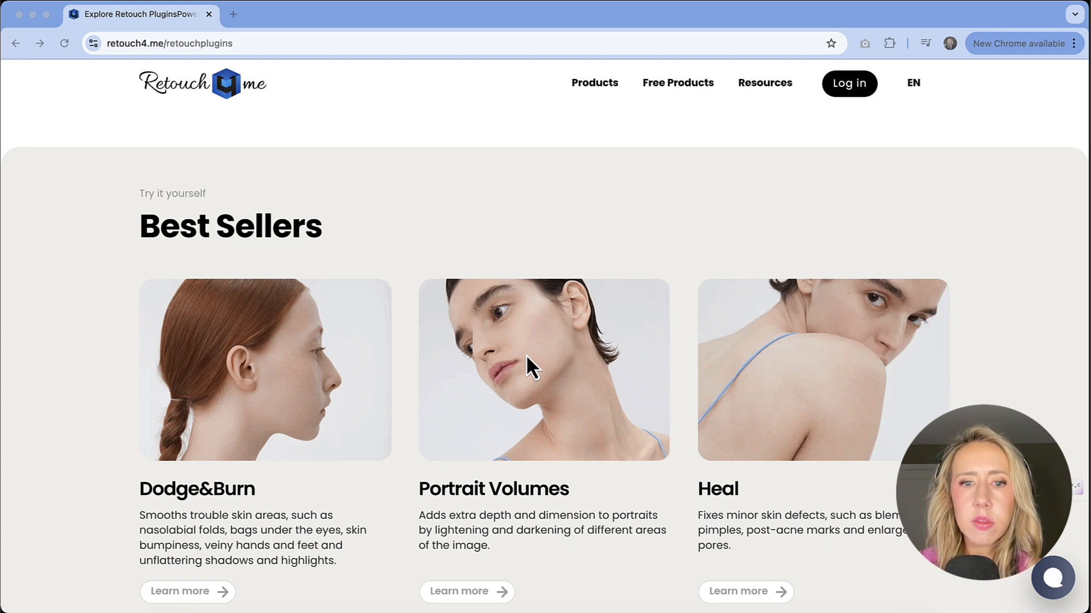
{"action": "mouse_move", "coordinate": [831, 433]}
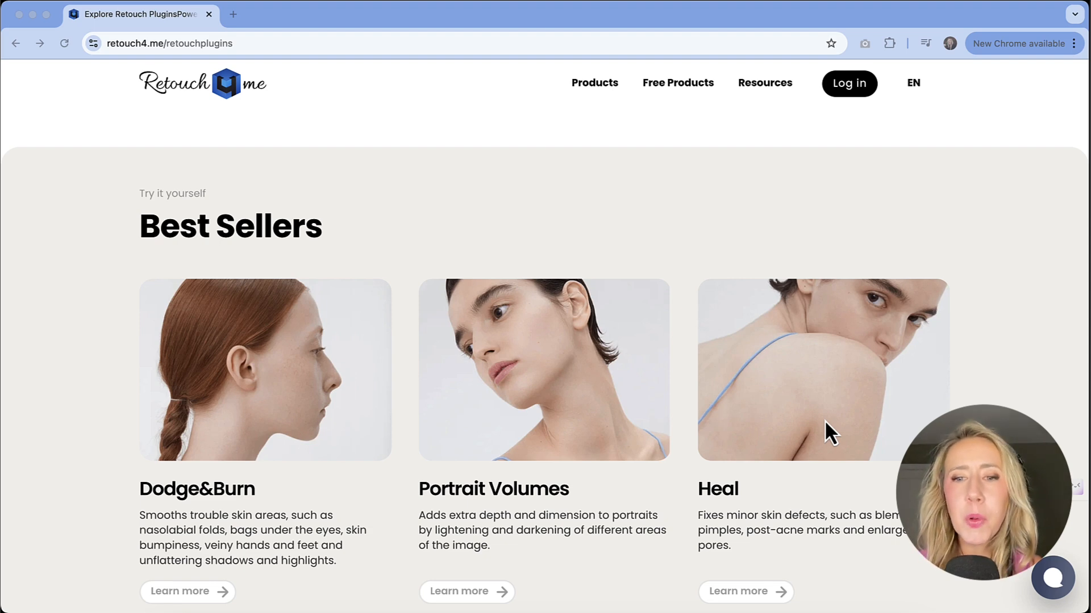
{"action": "scroll", "scroll_direction": "down", "scroll_amount": 3}
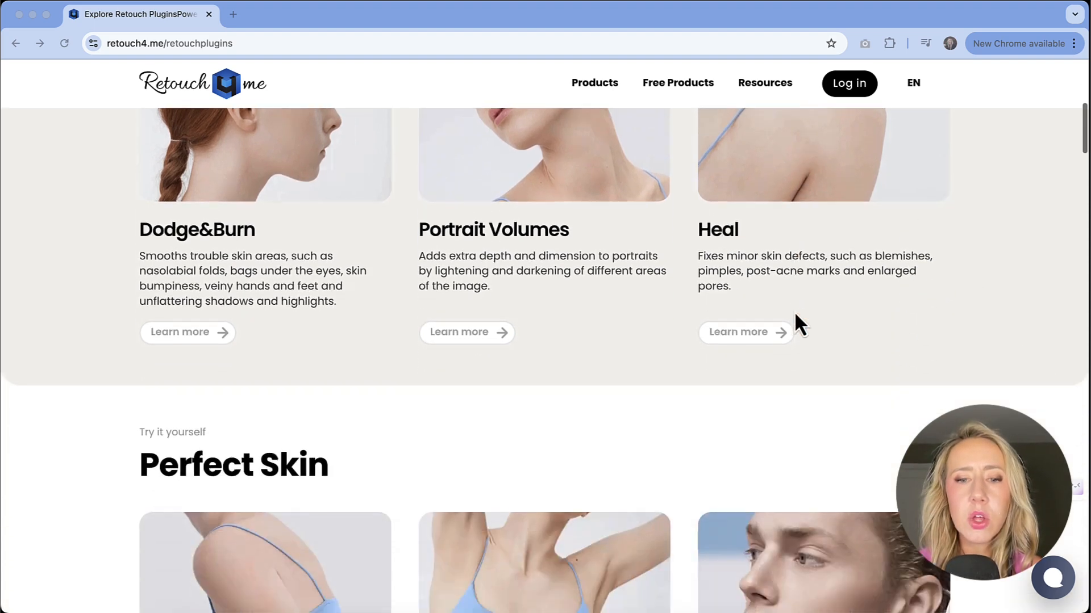
{"action": "scroll", "scroll_direction": "down", "scroll_amount": 3}
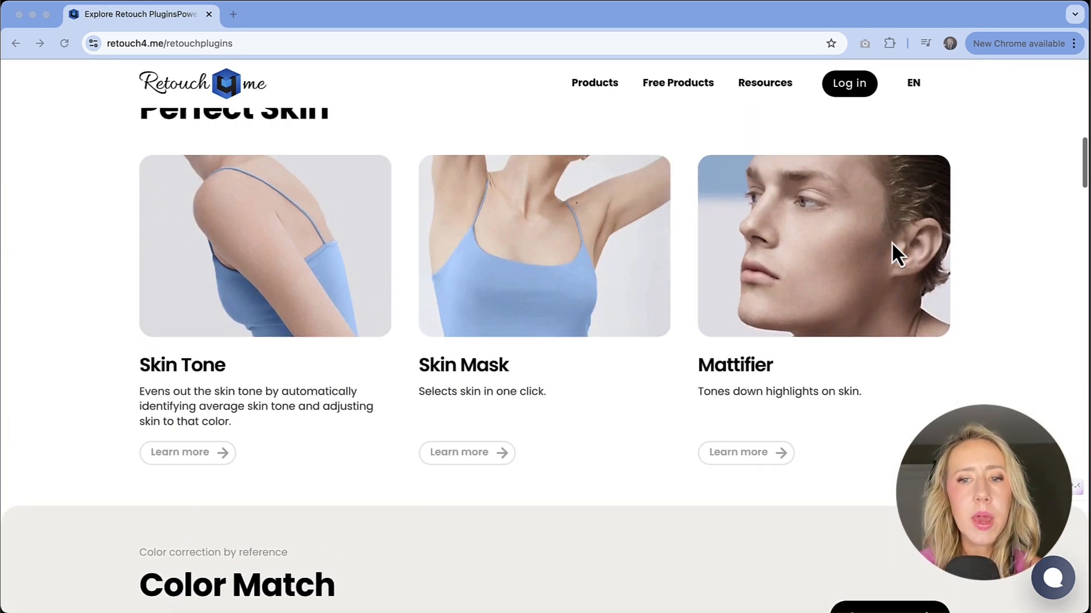
{"action": "mouse_move", "coordinate": [804, 358]}
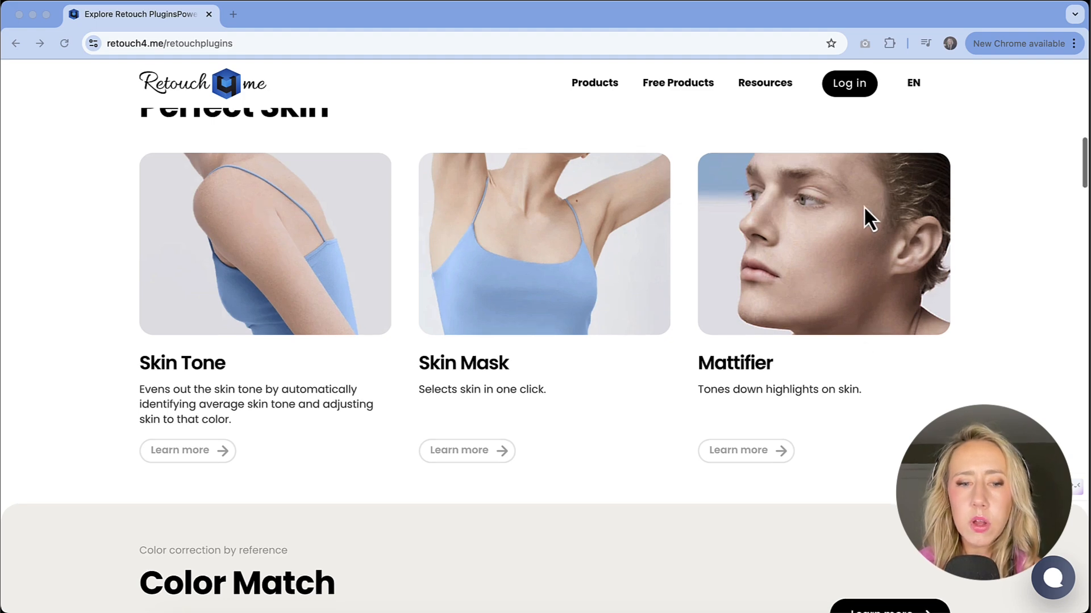
{"action": "scroll", "scroll_direction": "down", "scroll_amount": 3}
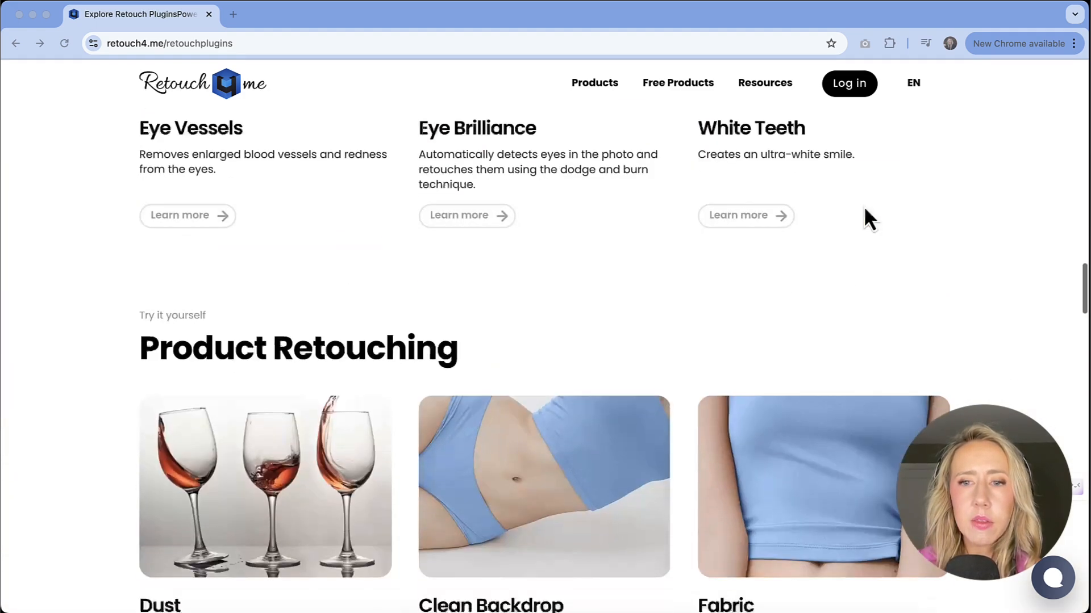
{"action": "scroll", "scroll_direction": "down", "scroll_amount": 3}
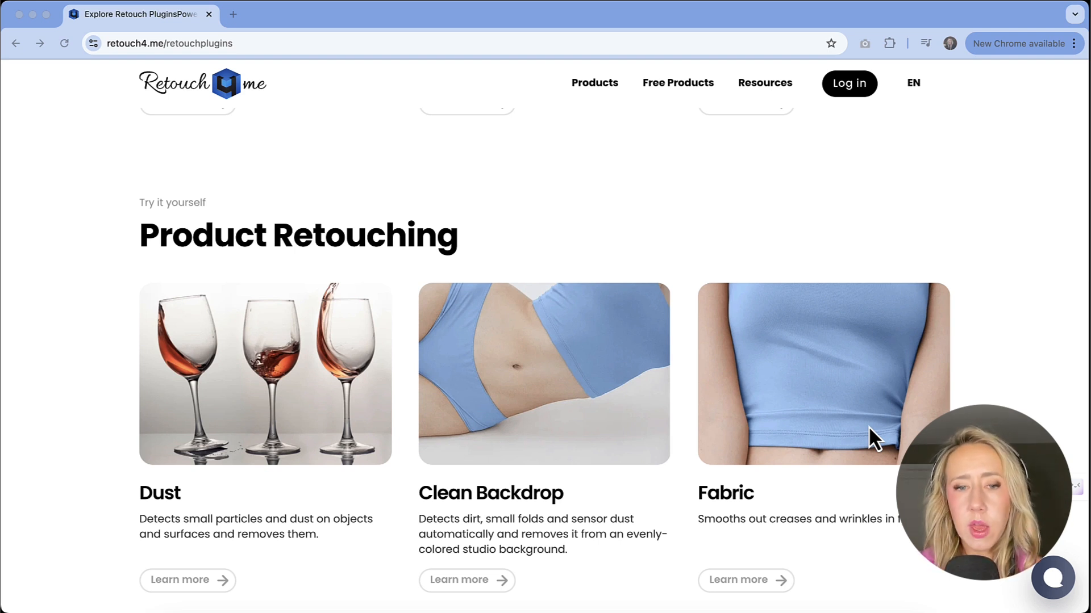
{"action": "mouse_move", "coordinate": [436, 360]}
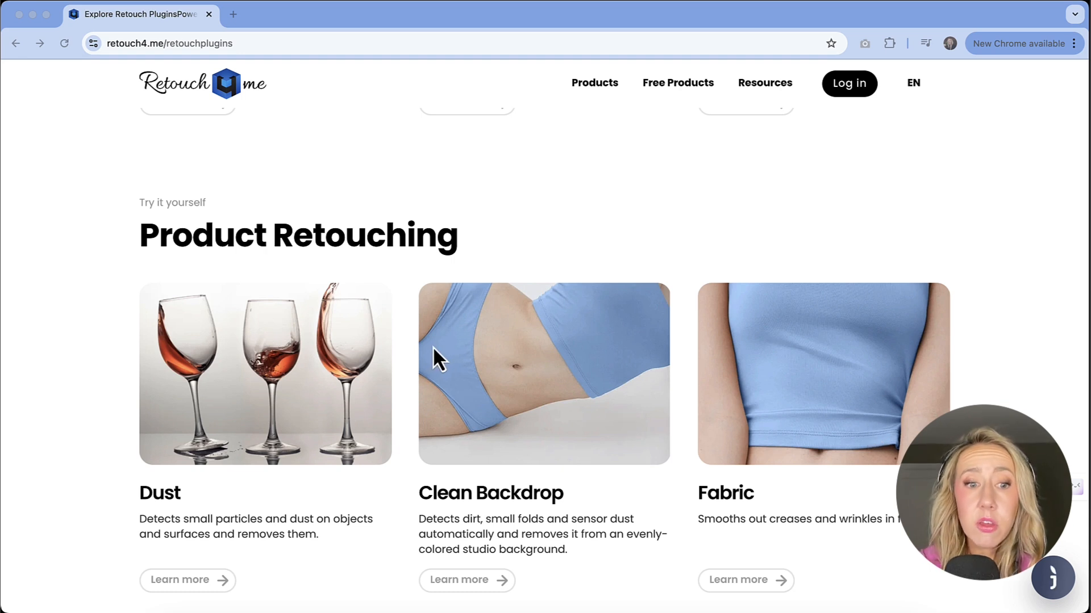
{"action": "mouse_move", "coordinate": [345, 337]}
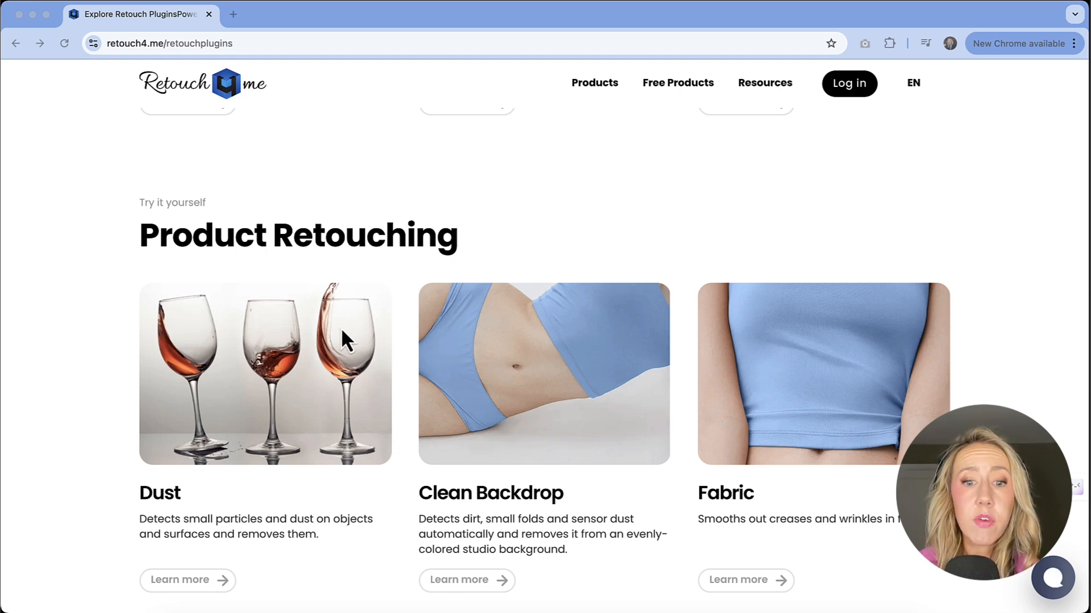
{"action": "mouse_move", "coordinate": [538, 435]}
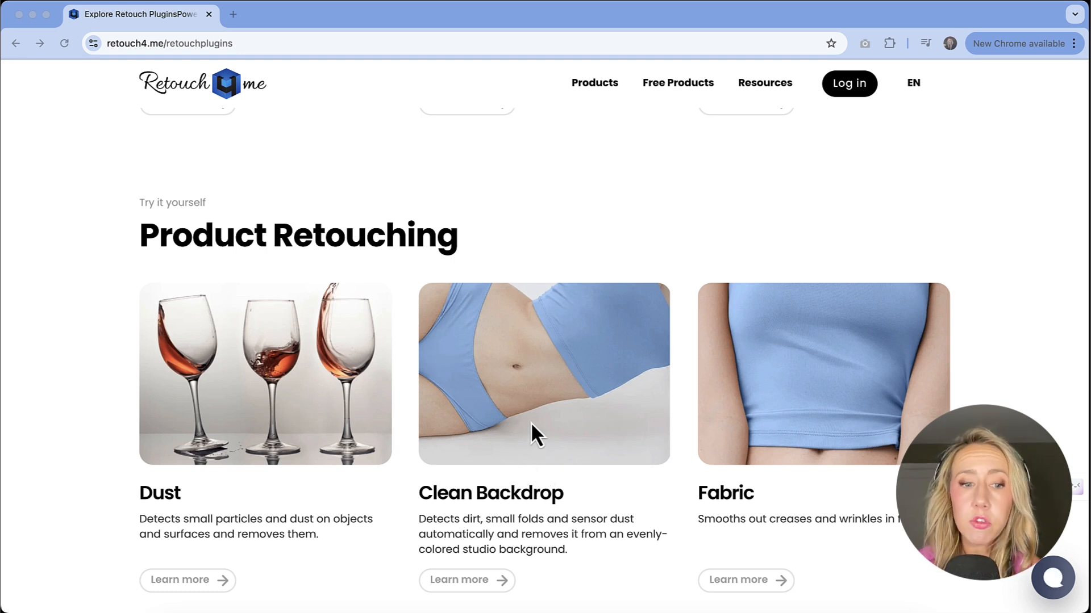
{"action": "scroll", "scroll_direction": "down", "scroll_amount": 3}
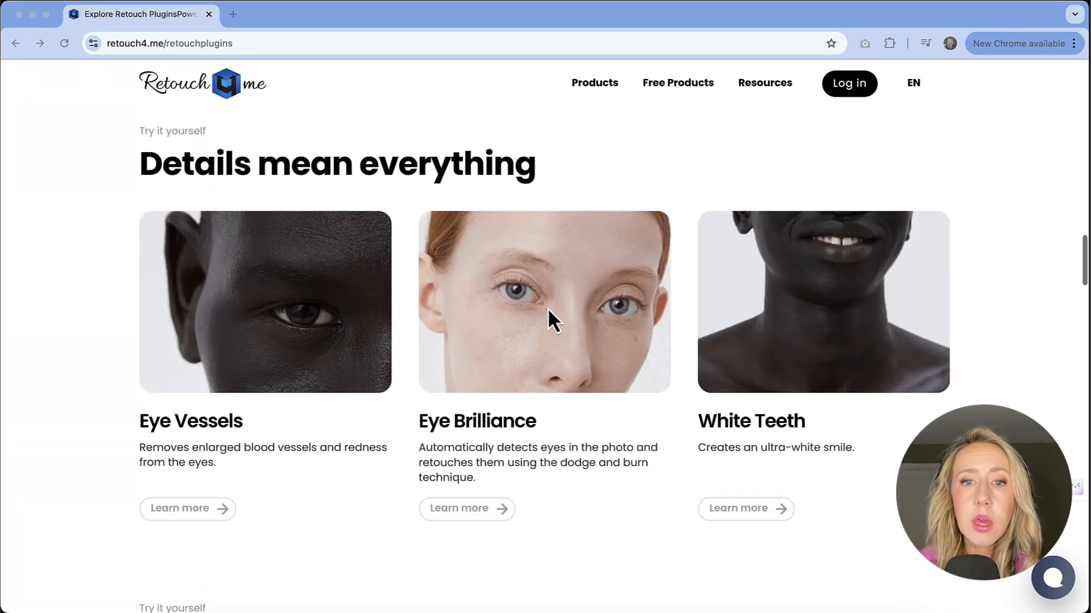
{"action": "scroll", "scroll_direction": "down", "scroll_amount": 3}
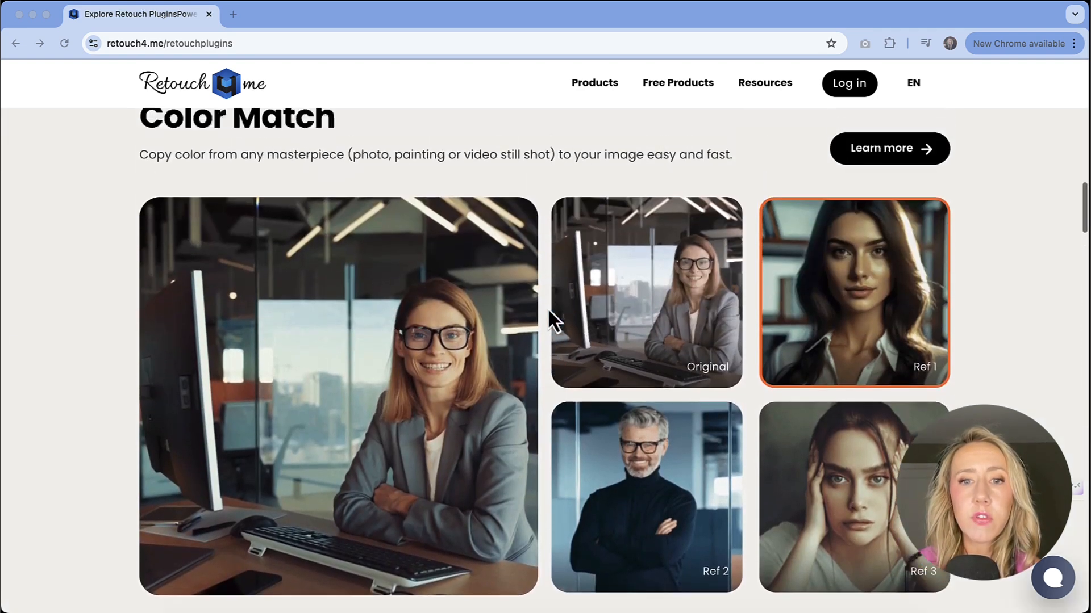
{"action": "scroll", "scroll_direction": "up", "scroll_amount": 3}
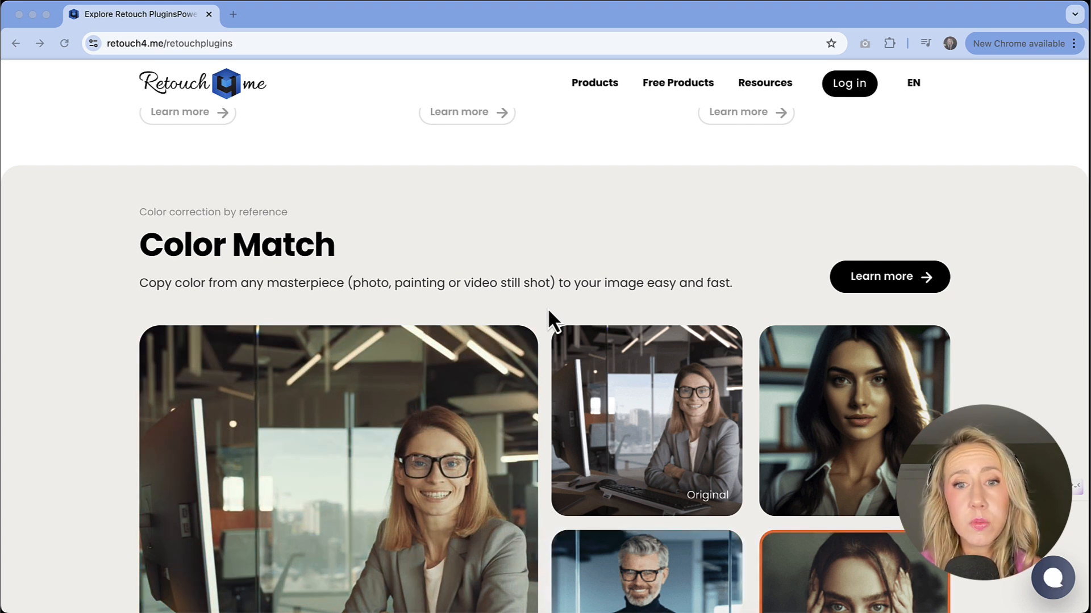
{"action": "left_click", "coordinate": [644, 420]}
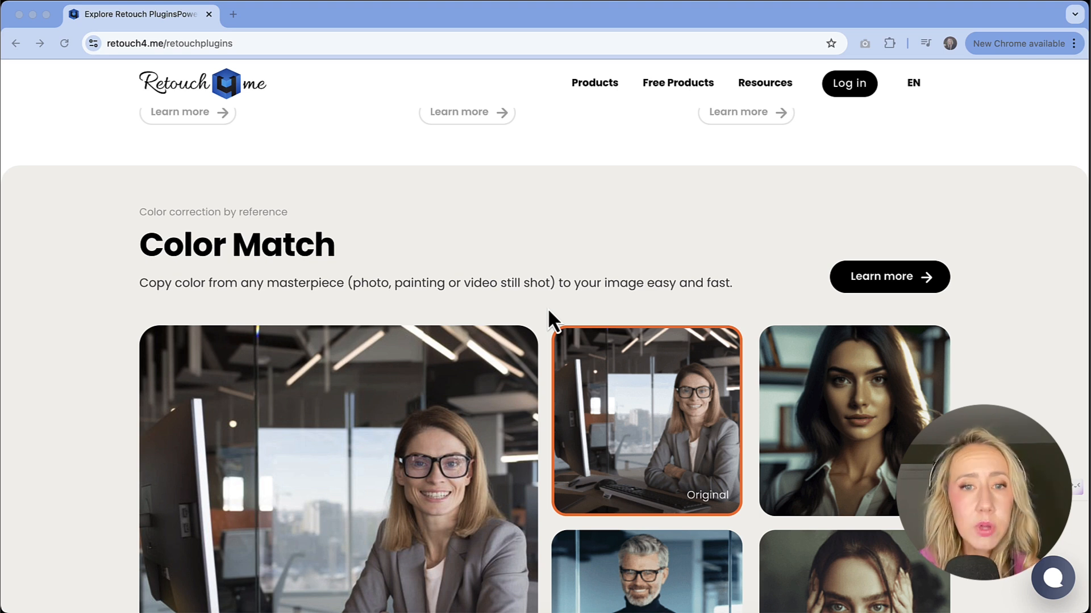
{"action": "left_click", "coordinate": [853, 420]}
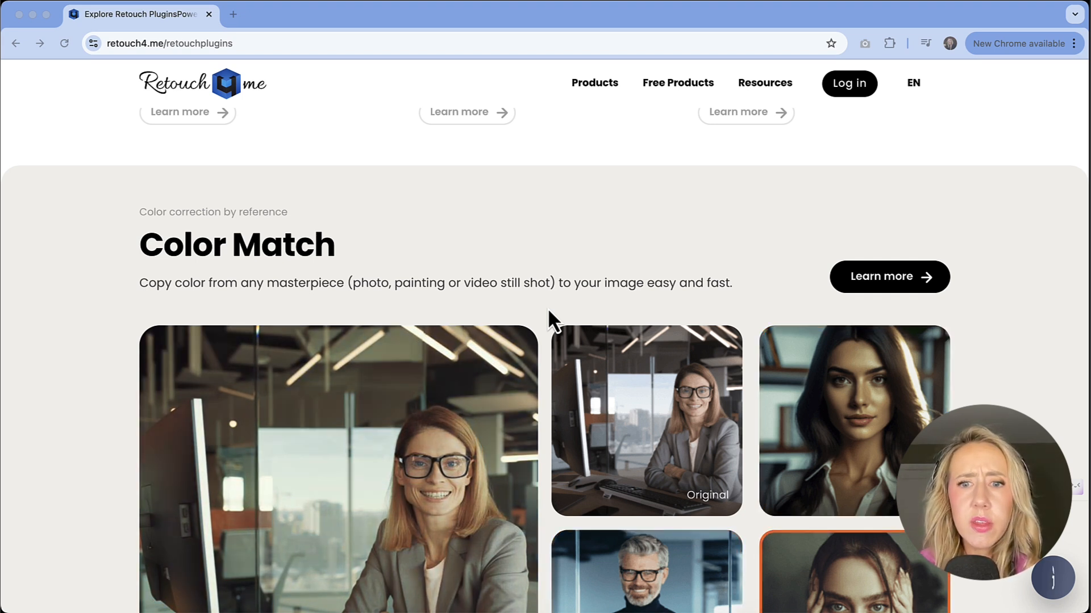
{"action": "scroll", "scroll_direction": "up", "scroll_amount": 3}
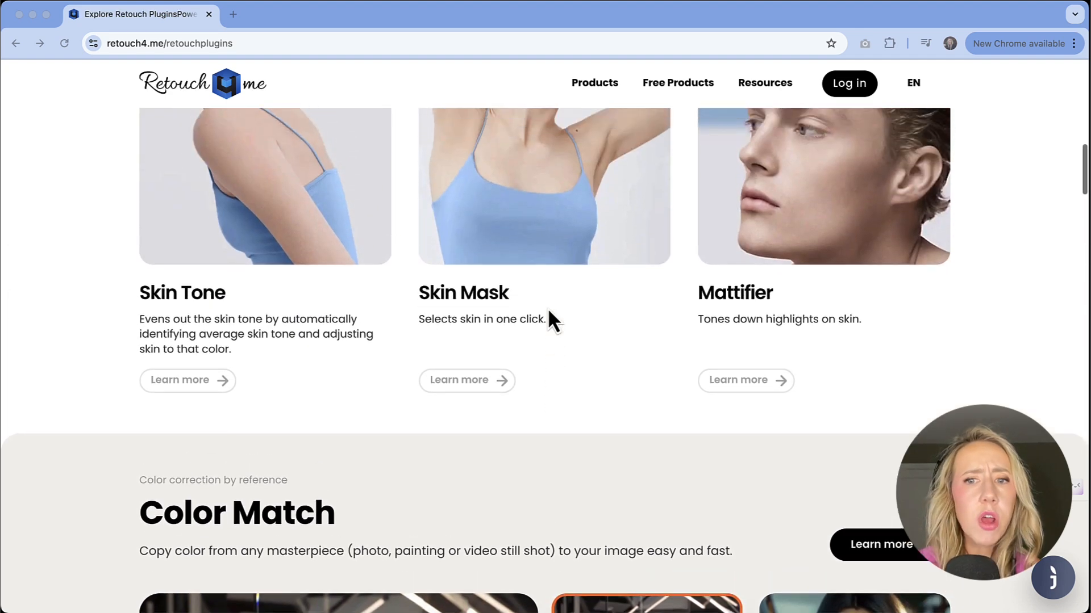
{"action": "scroll", "scroll_direction": "up", "scroll_amount": 3}
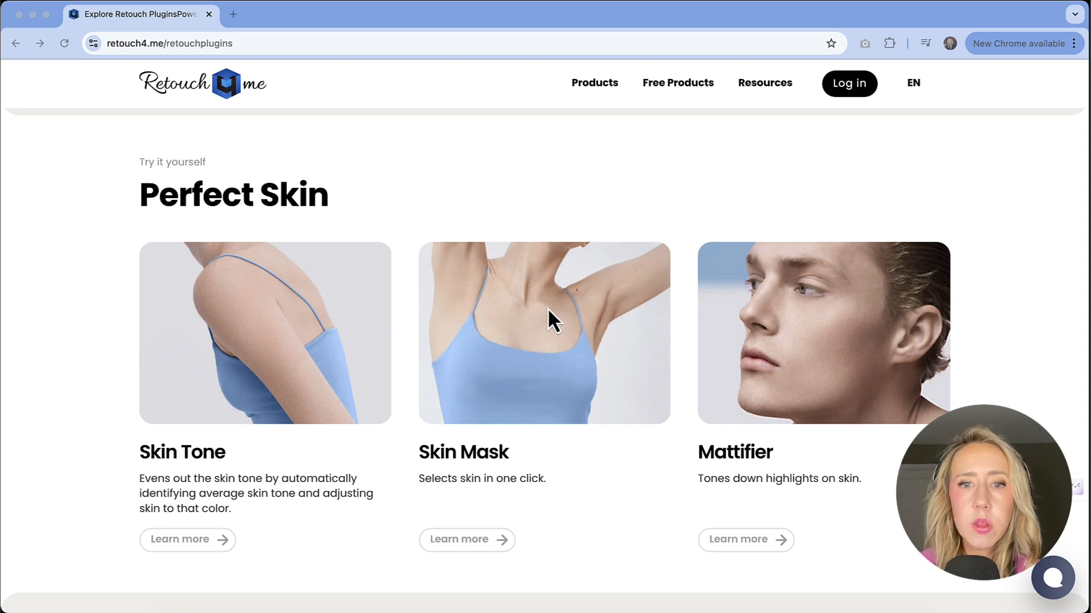
{"action": "mouse_move", "coordinate": [258, 556]}
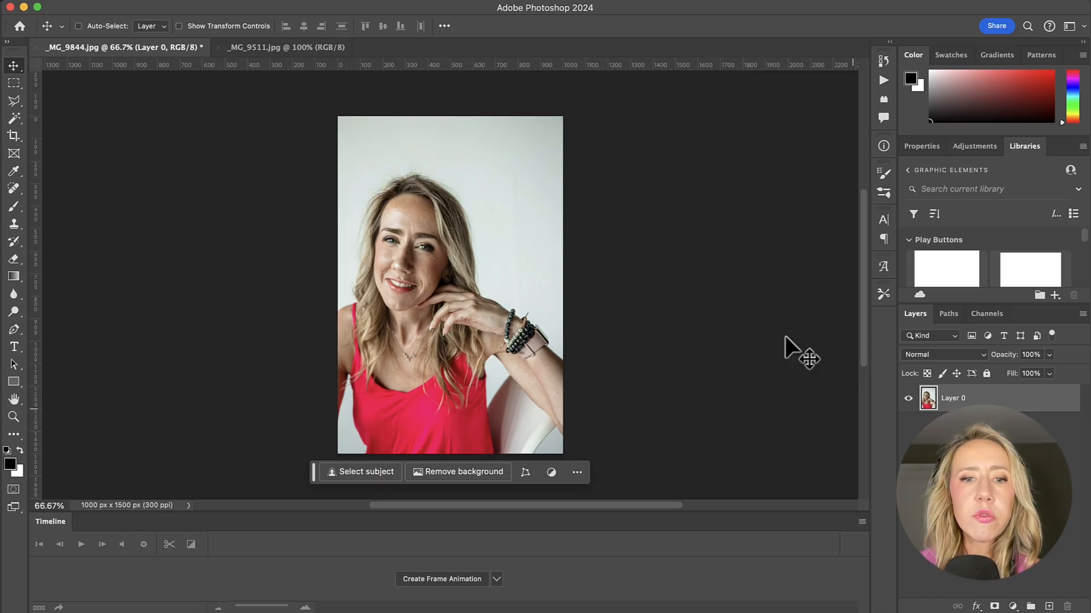
{"action": "mouse_move", "coordinate": [146, 59]}
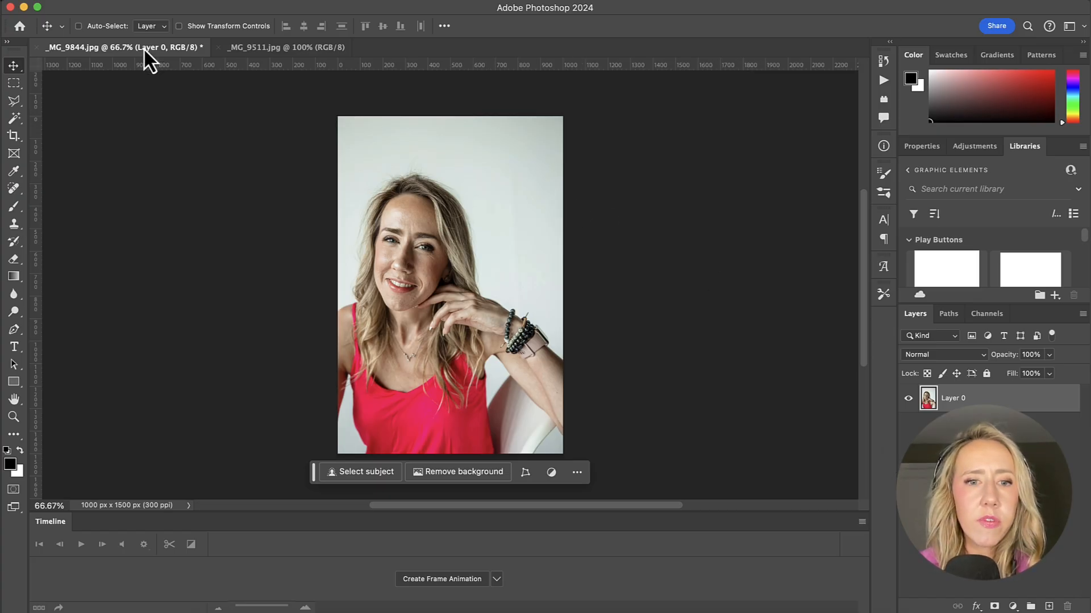
{"action": "left_click", "coordinate": [285, 48]}
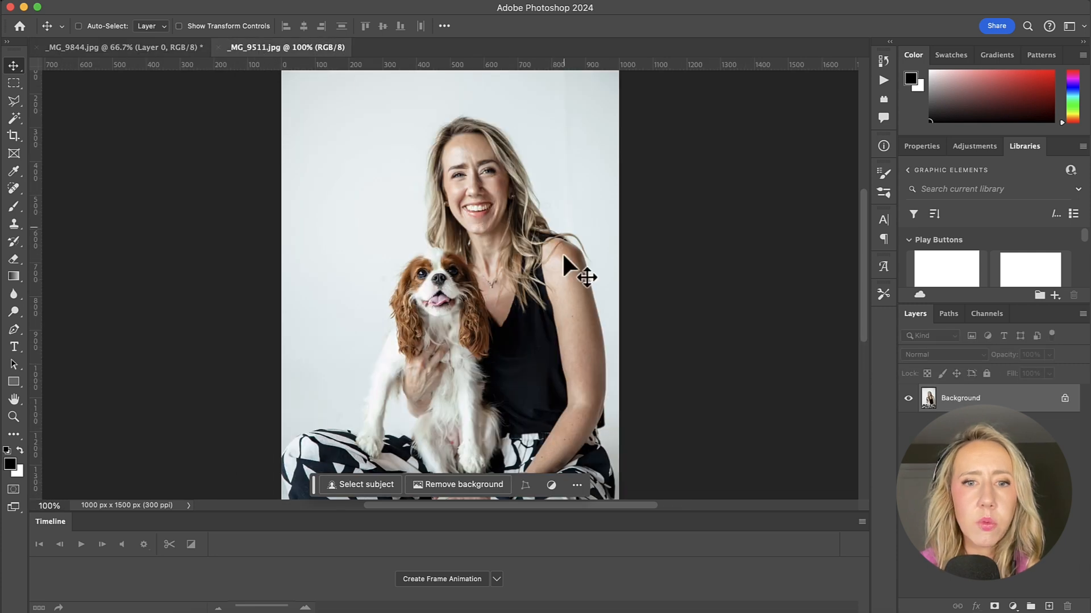
{"action": "mouse_move", "coordinate": [579, 235]}
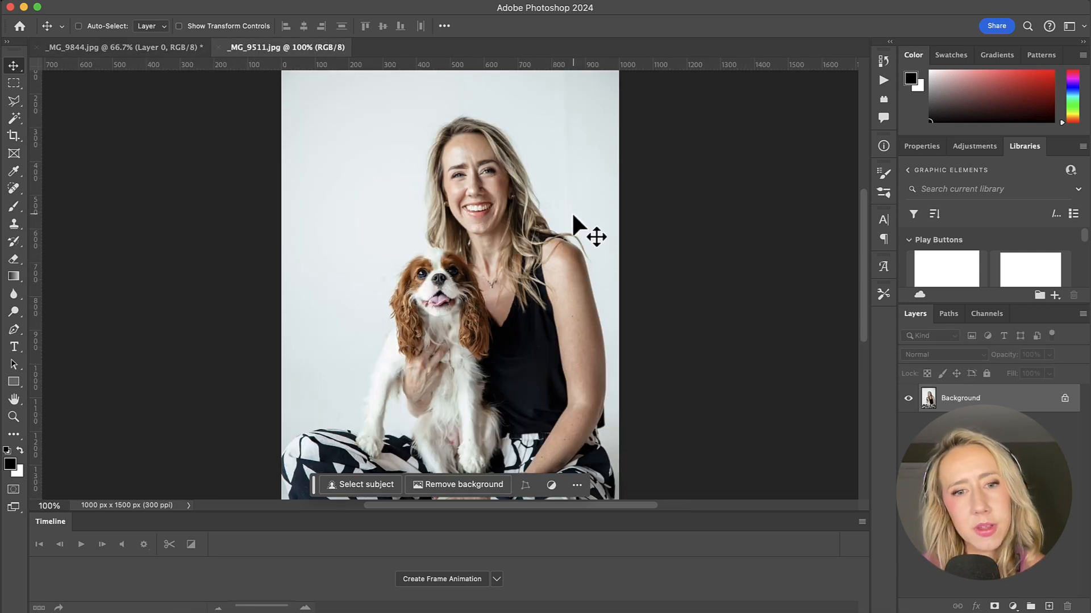
{"action": "mouse_move", "coordinate": [480, 377]}
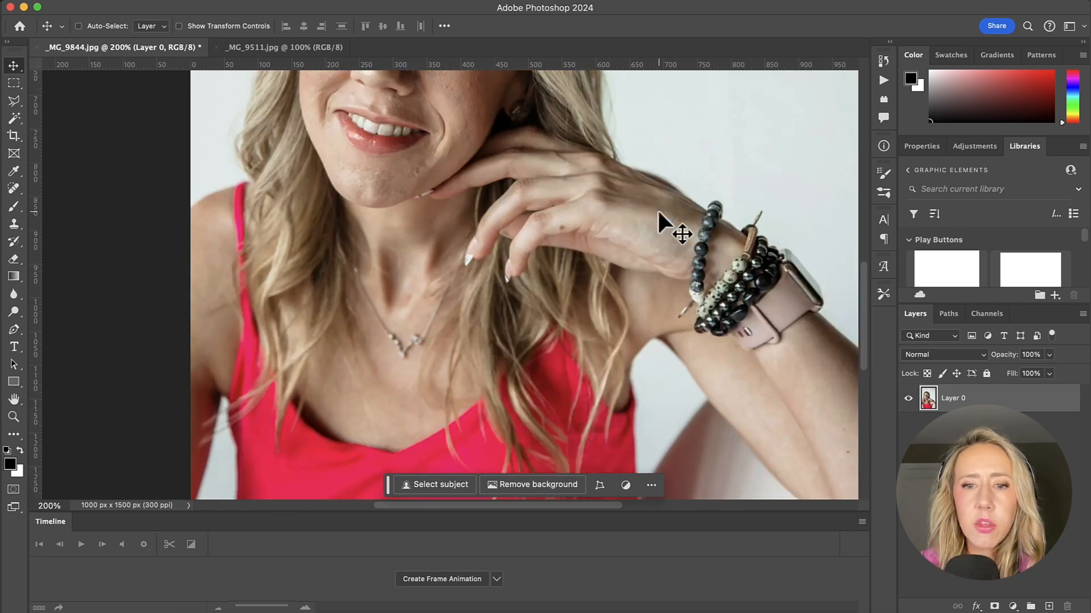
{"action": "scroll", "scroll_direction": "down", "scroll_amount": 3}
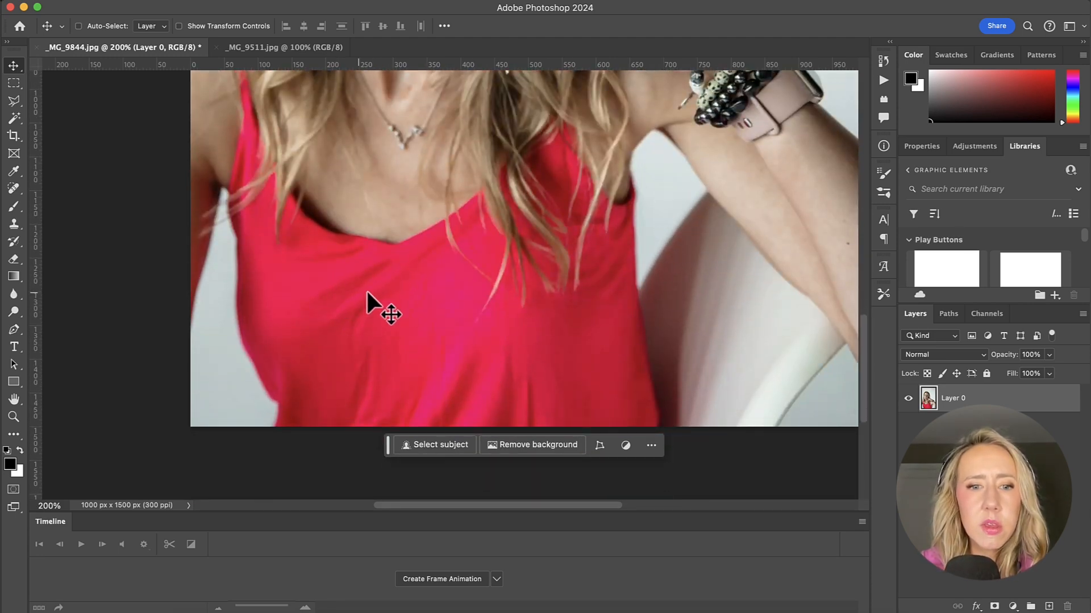
{"action": "mouse_move", "coordinate": [389, 368]}
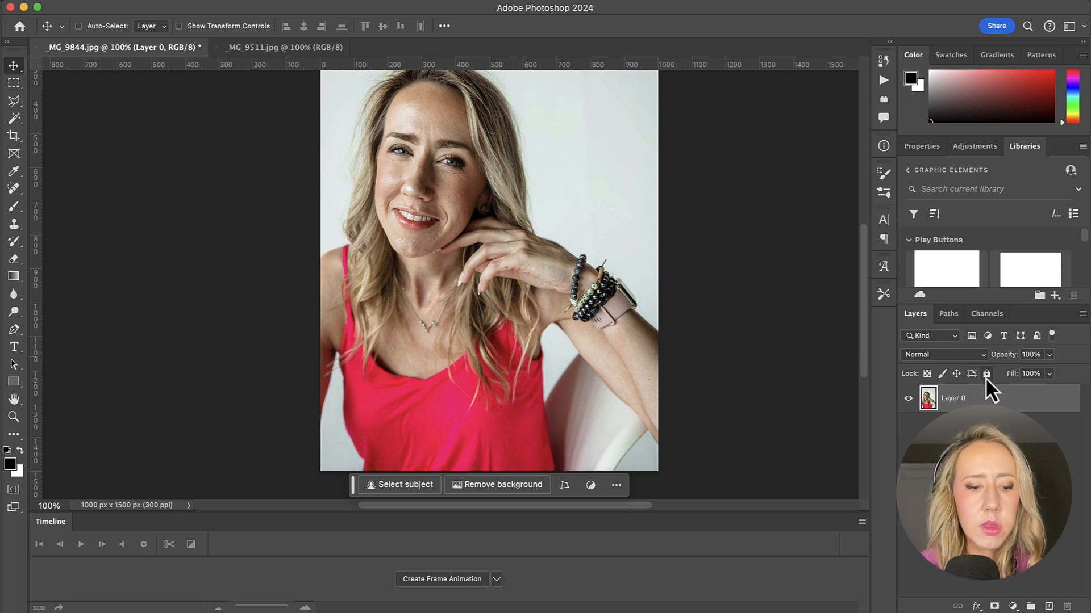
- Duplicate Layer 0 as 'Layer 0 copy' and start Retouch4me Fabric on it
{"action": "right_click", "coordinate": [953, 397]}
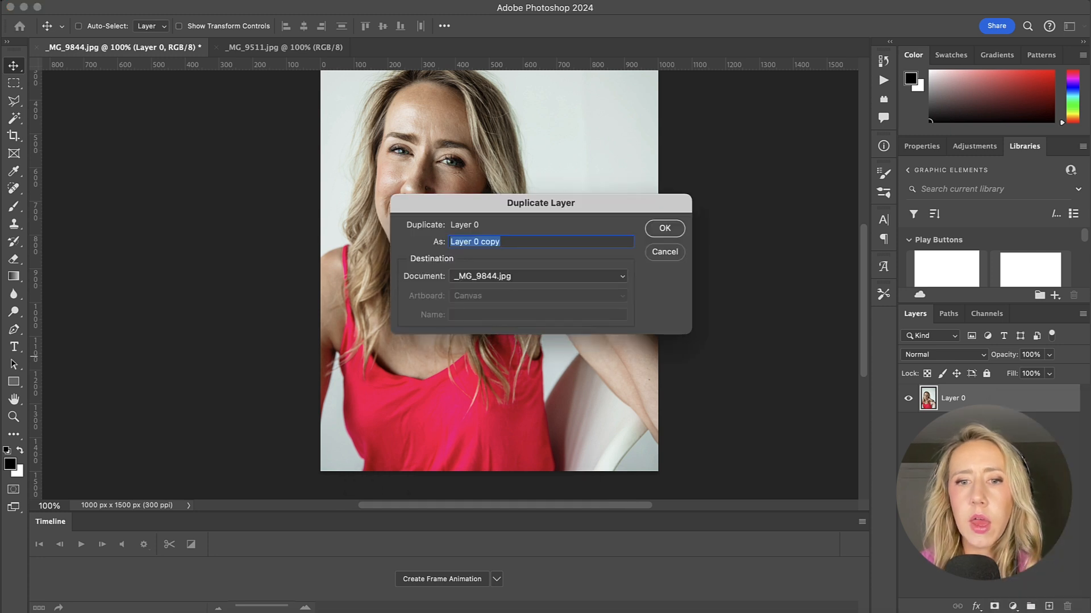
{"action": "left_click", "coordinate": [662, 229]}
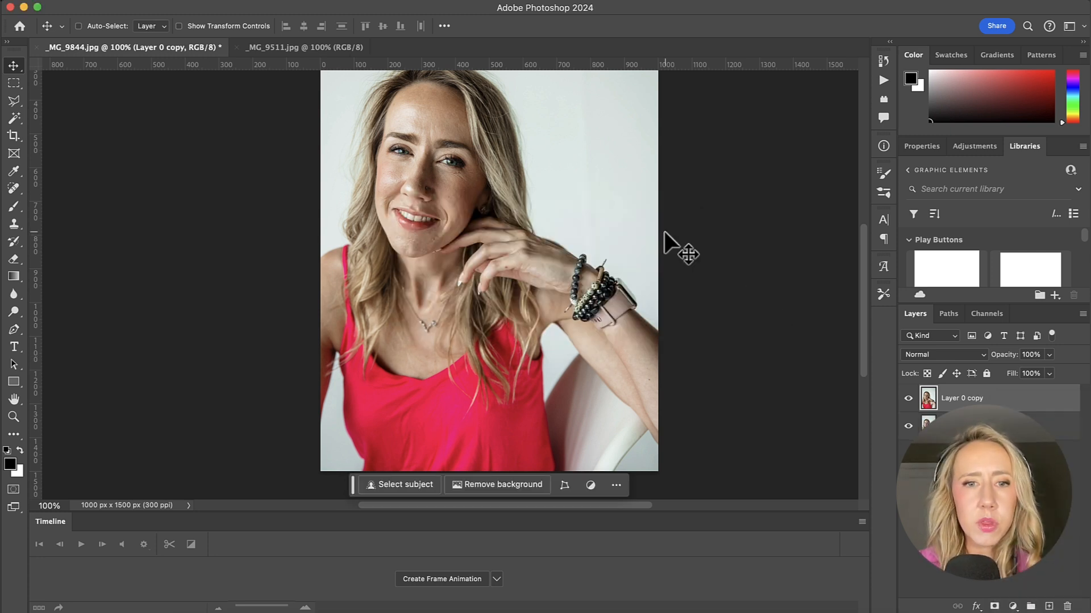
{"action": "mouse_move", "coordinate": [786, 328]}
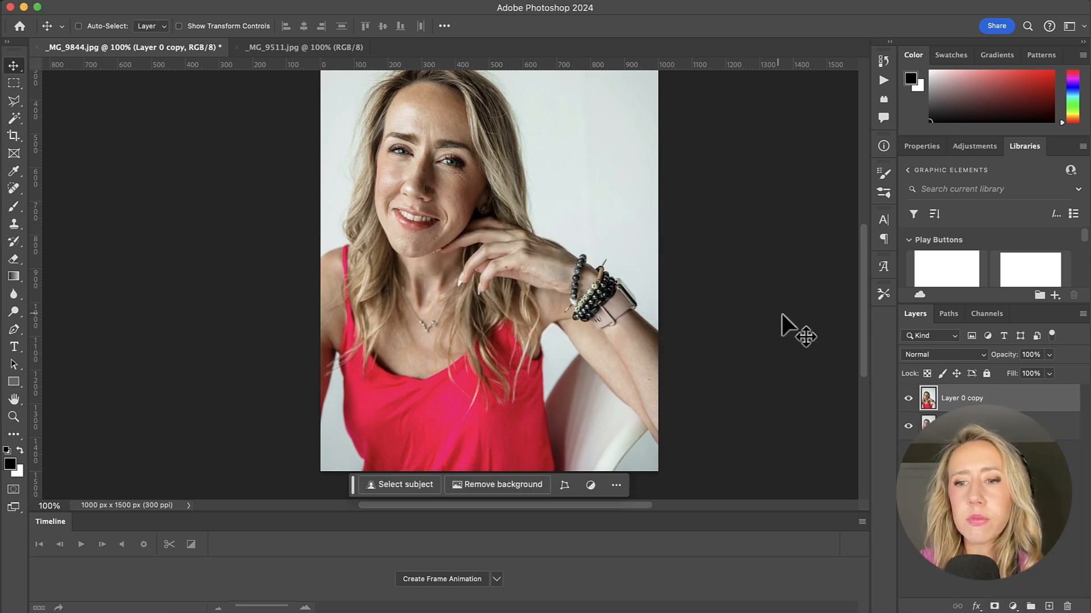
{"action": "mouse_move", "coordinate": [692, 393]}
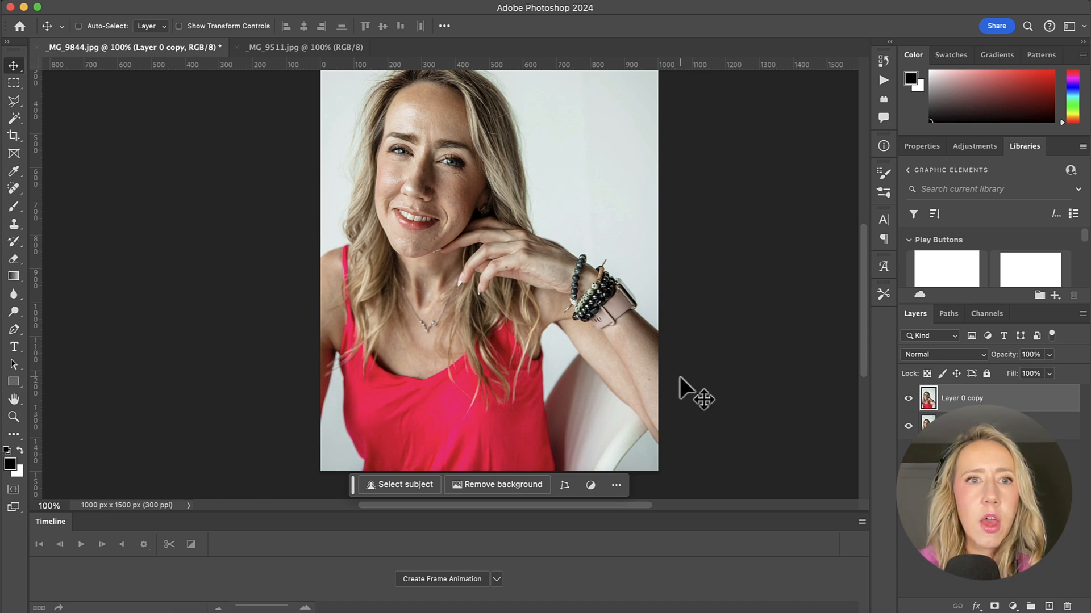
{"action": "mouse_move", "coordinate": [459, 347]}
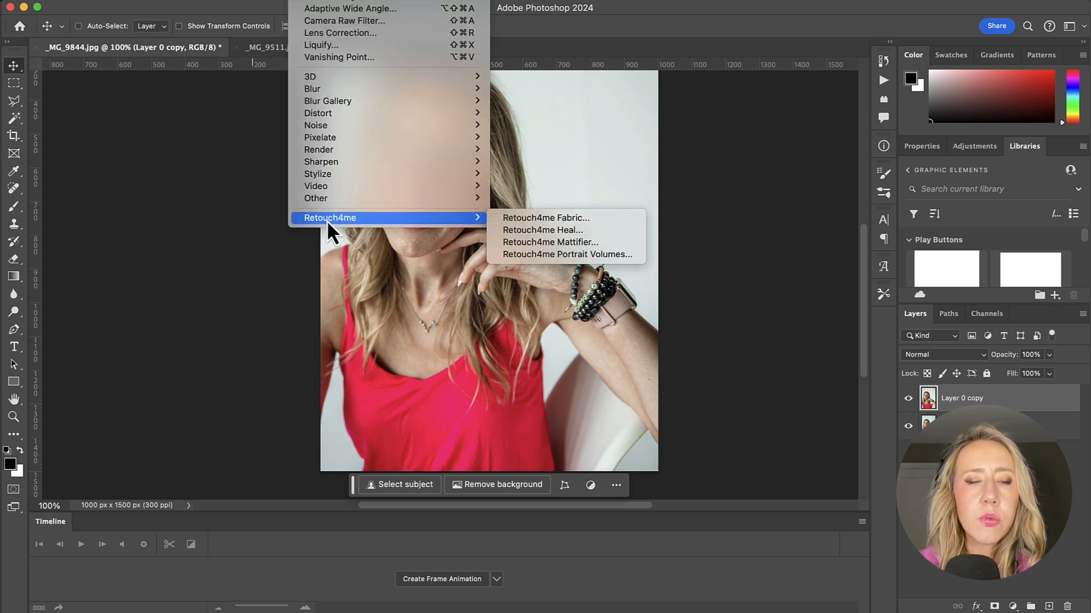
{"action": "mouse_move", "coordinate": [546, 218]}
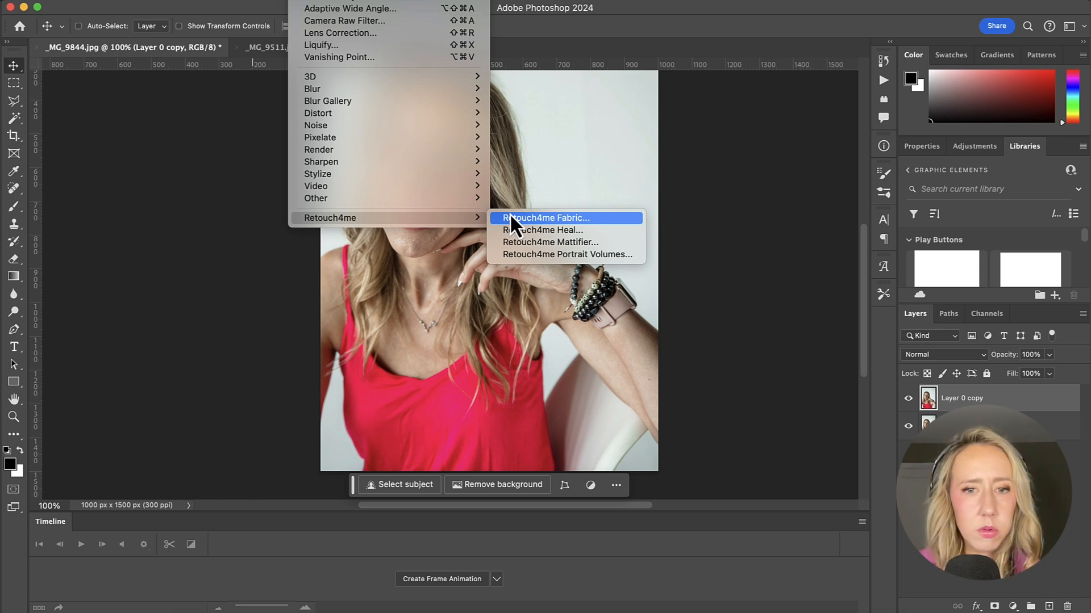
{"action": "left_click", "coordinate": [545, 218]}
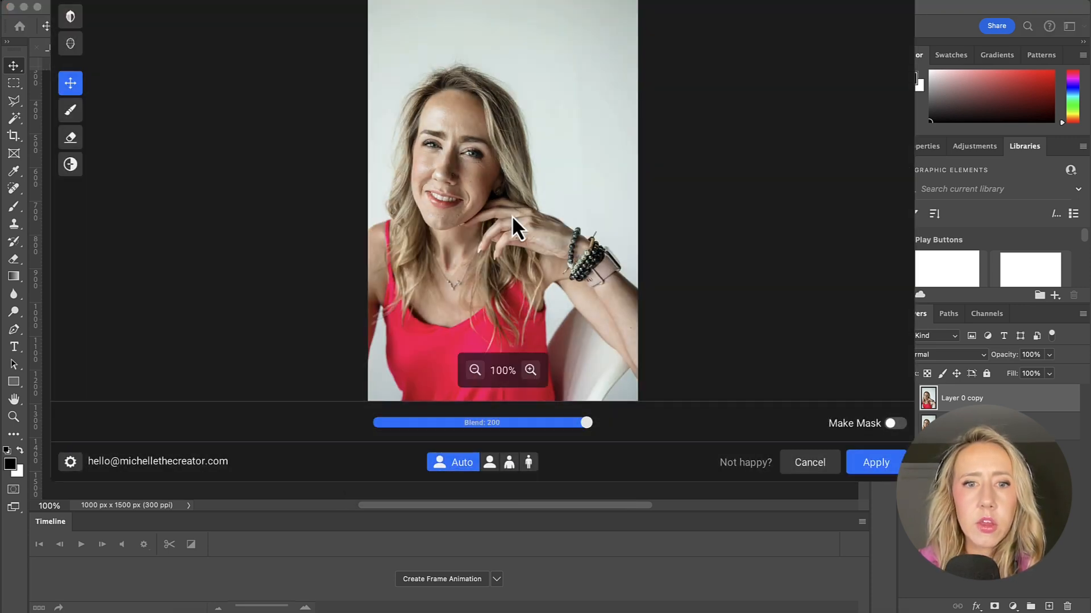
{"action": "mouse_move", "coordinate": [695, 157]}
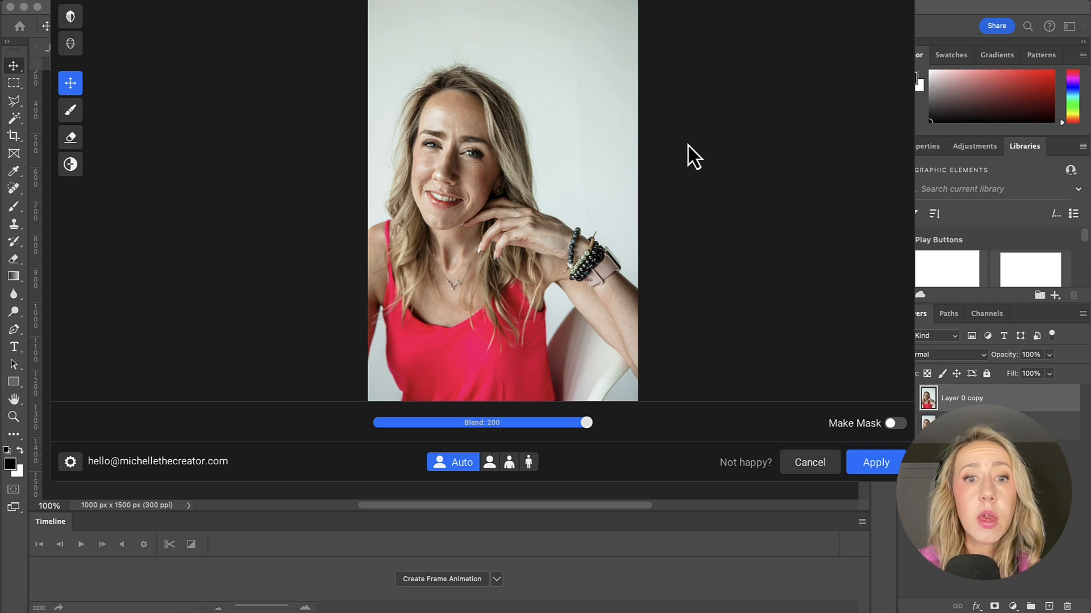
{"action": "mouse_move", "coordinate": [677, 150]}
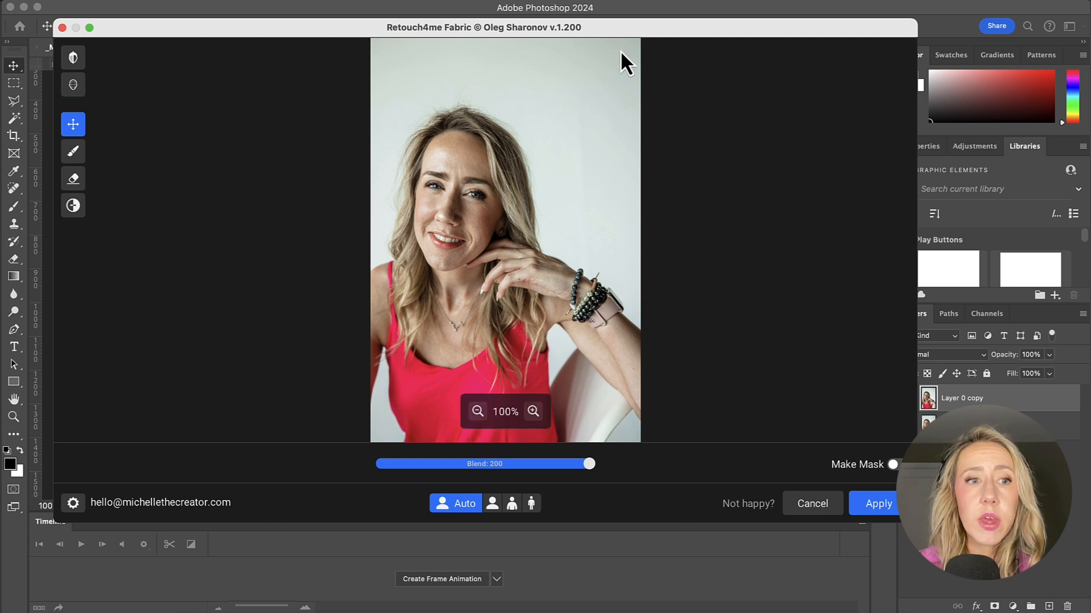
{"action": "mouse_move", "coordinate": [619, 52]}
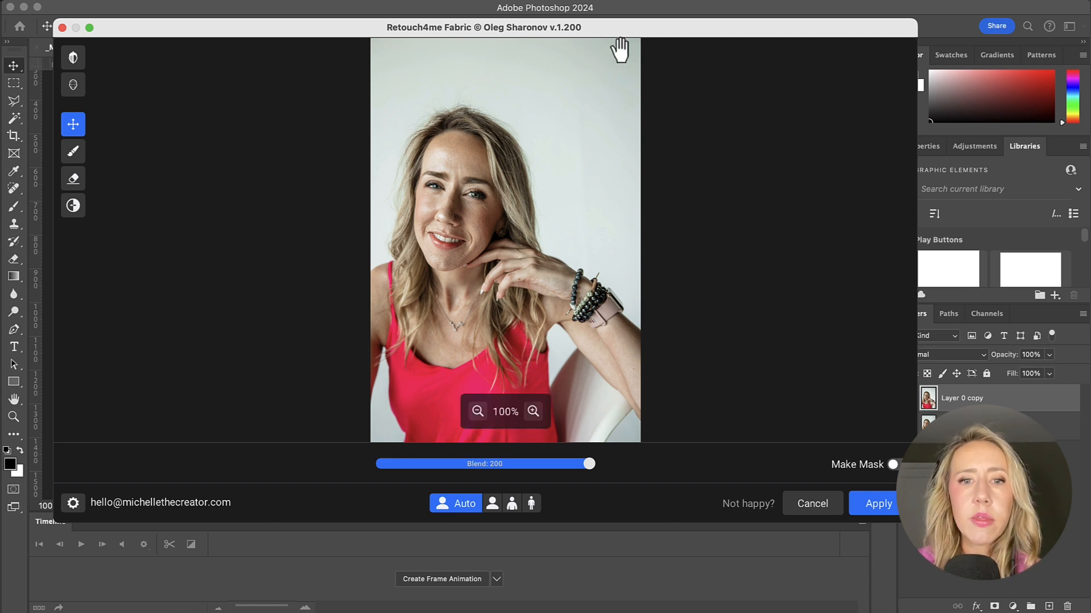
{"action": "mouse_move", "coordinate": [531, 185]}
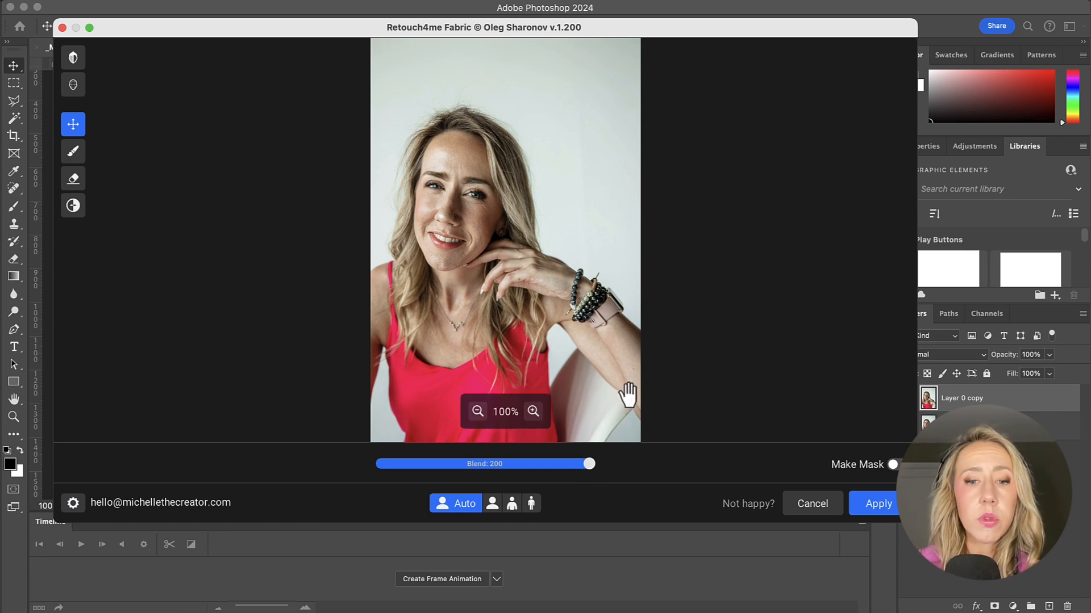
- Check the pink top against the original in the Fabric preview and apply the smoothing
{"action": "left_click", "coordinate": [534, 411]}
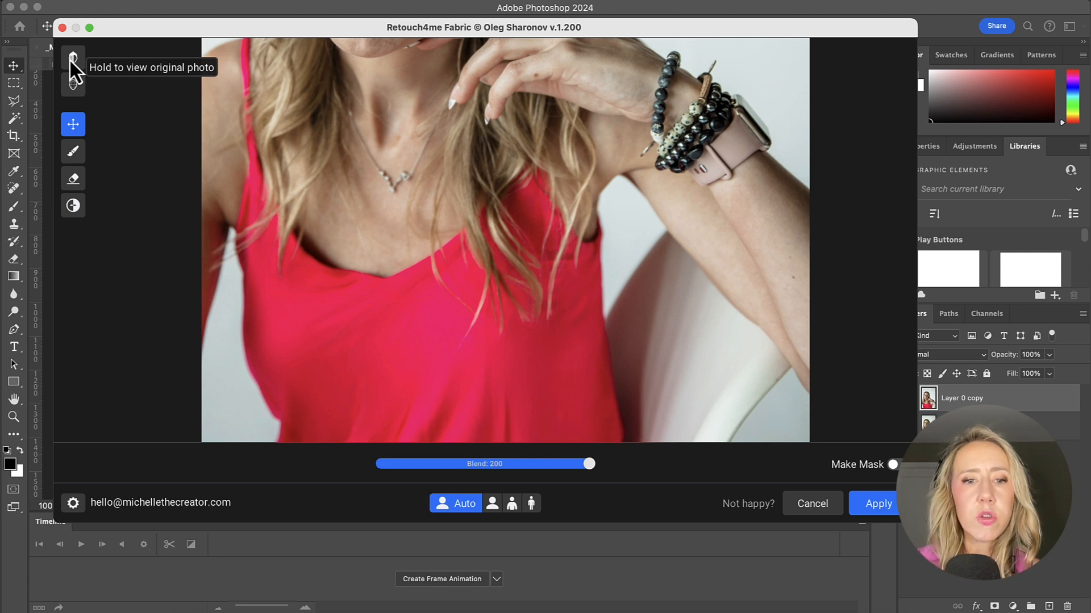
{"action": "left_click", "coordinate": [73, 58]}
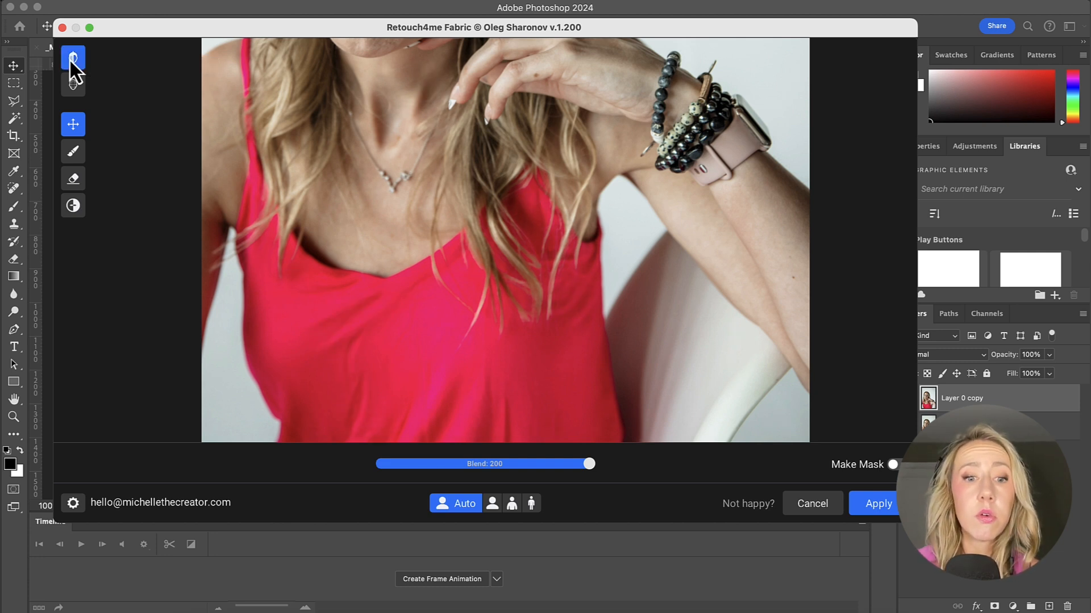
{"action": "mouse_move", "coordinate": [72, 58]}
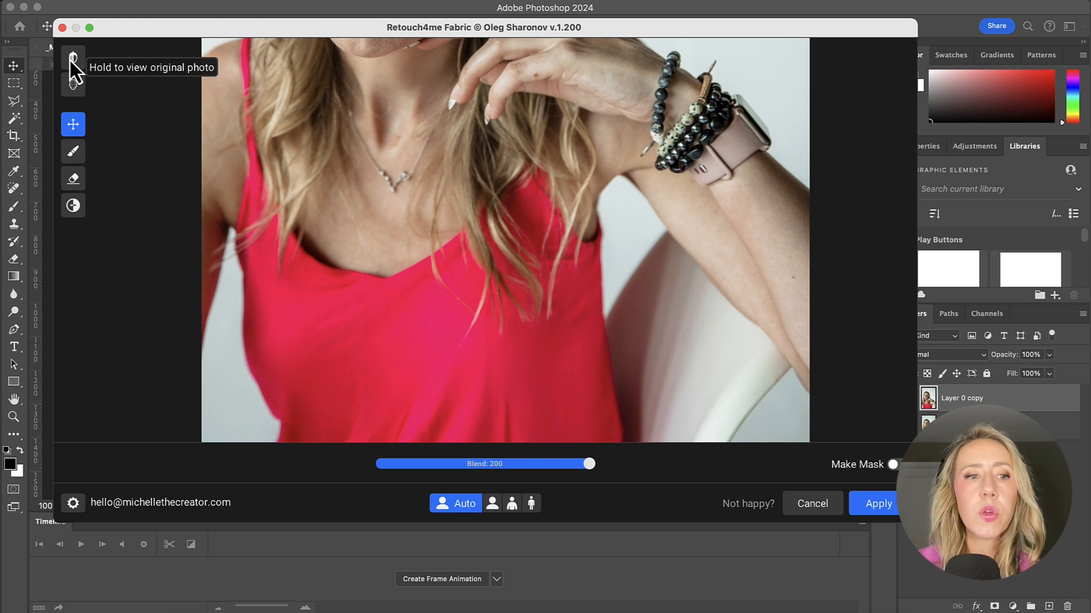
{"action": "mouse_move", "coordinate": [623, 478]}
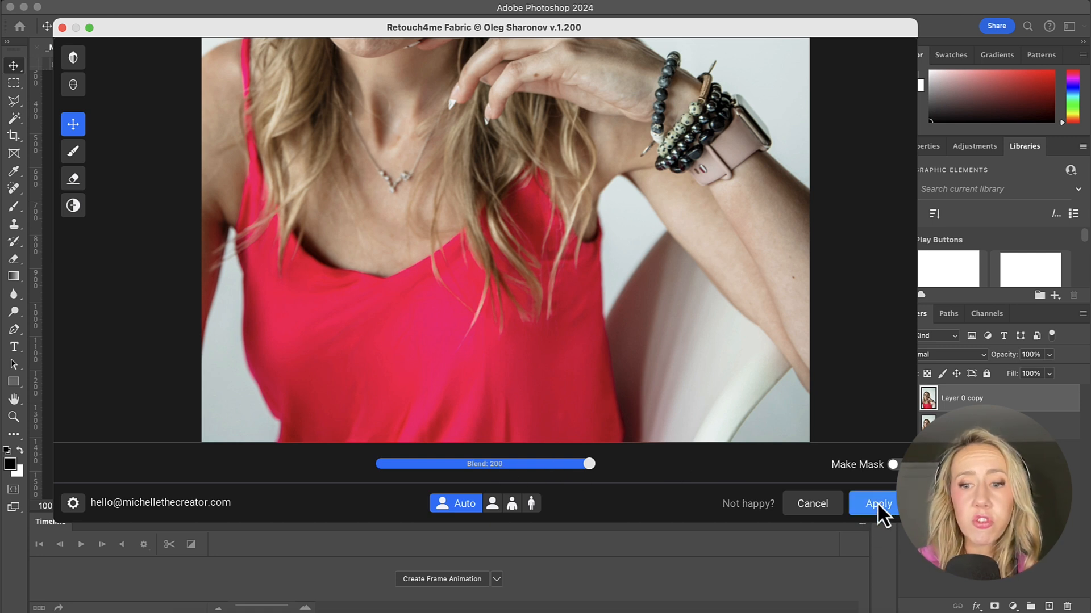
{"action": "left_click", "coordinate": [878, 503]}
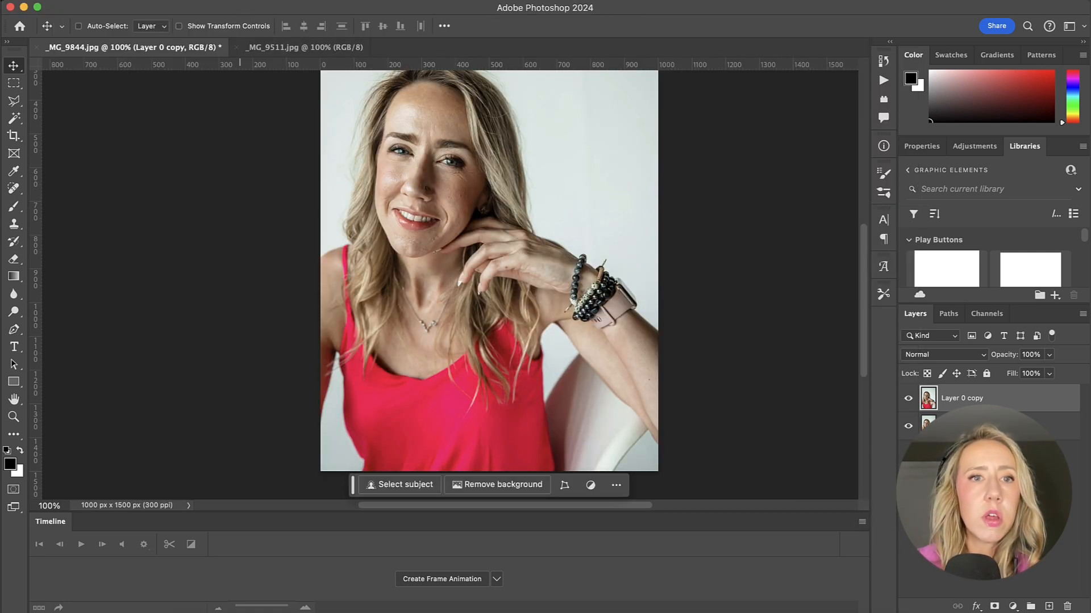
{"action": "mouse_move", "coordinate": [315, 198]}
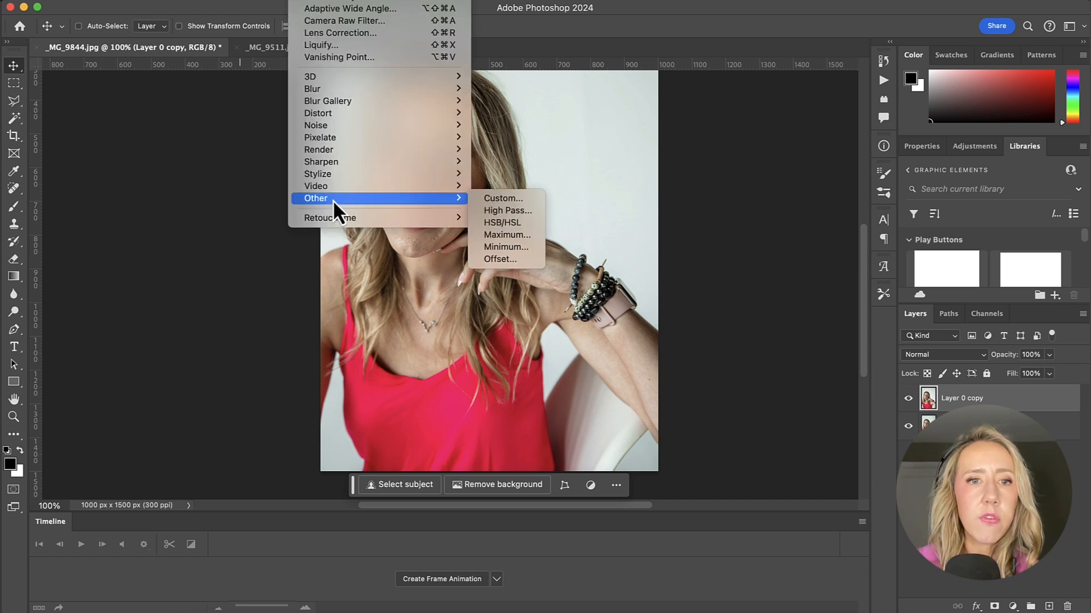
{"action": "mouse_move", "coordinate": [330, 218]}
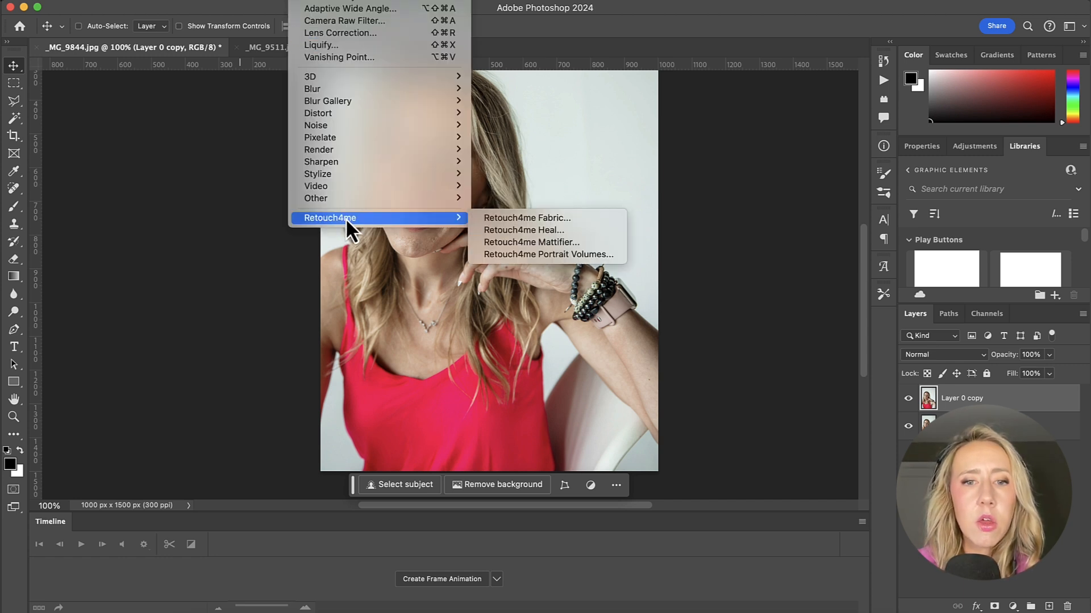
{"action": "mouse_move", "coordinate": [539, 230]}
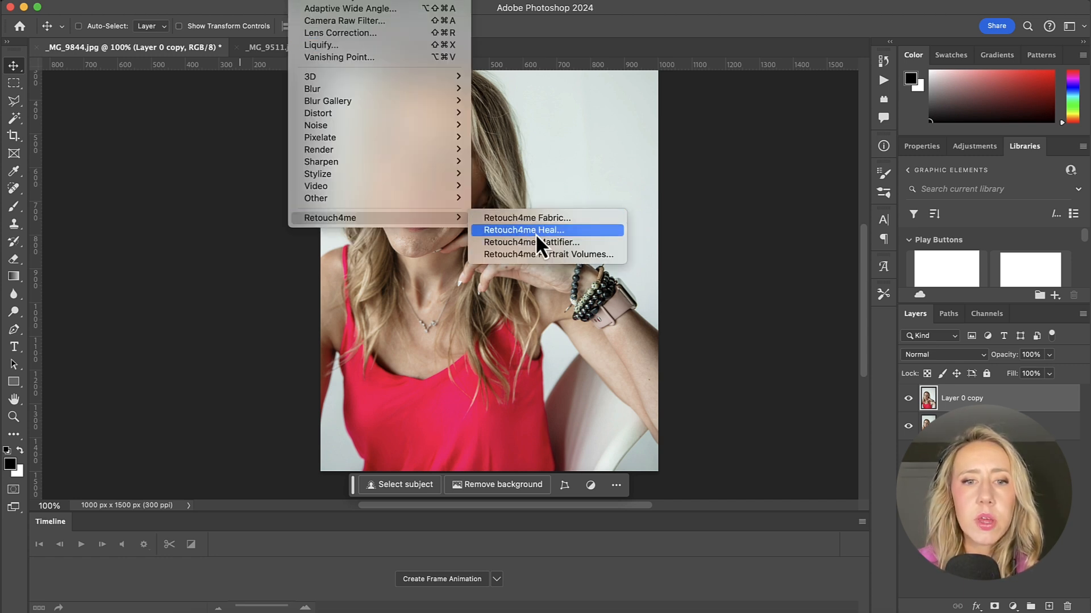
- Start Retouch4me Heal, preview the face at 200% and compare it with the original
{"action": "left_click", "coordinate": [522, 229]}
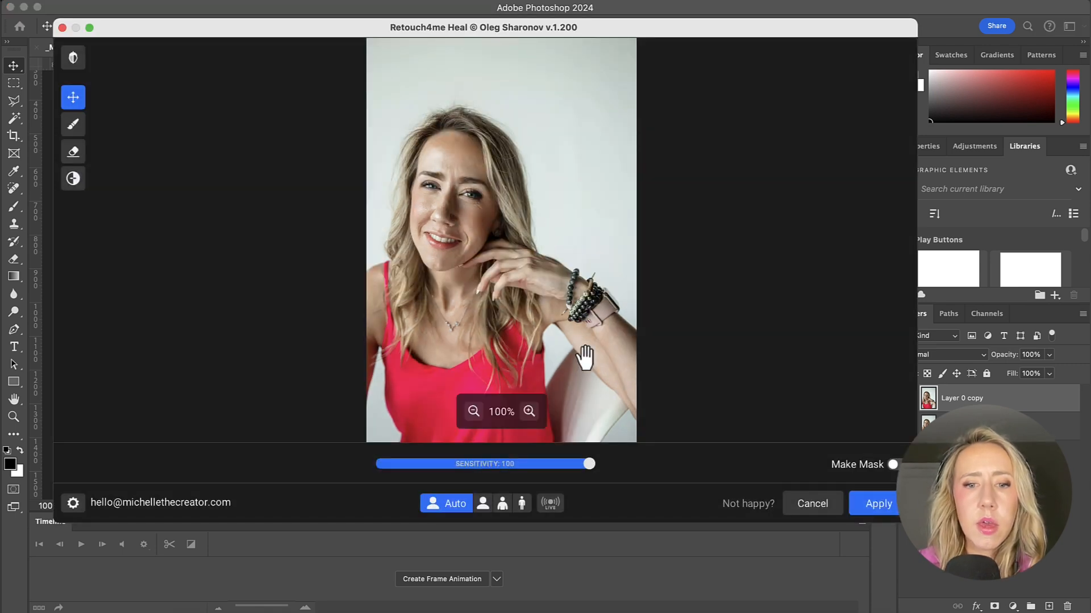
{"action": "left_click", "coordinate": [528, 411]}
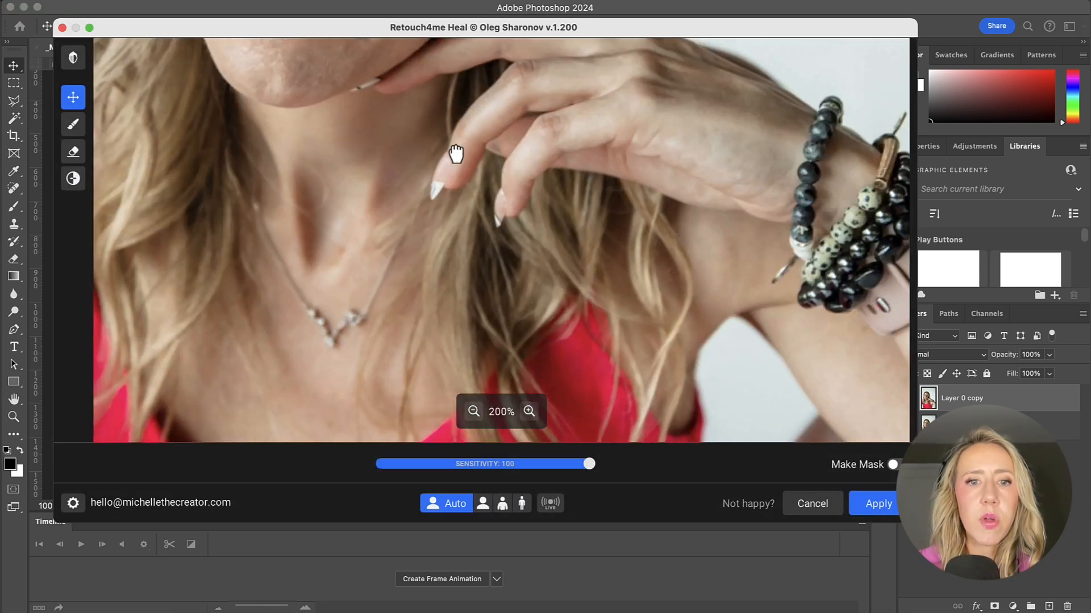
{"action": "left_click_drag", "start_coordinate": [455, 154], "coordinate": [131, 97]}
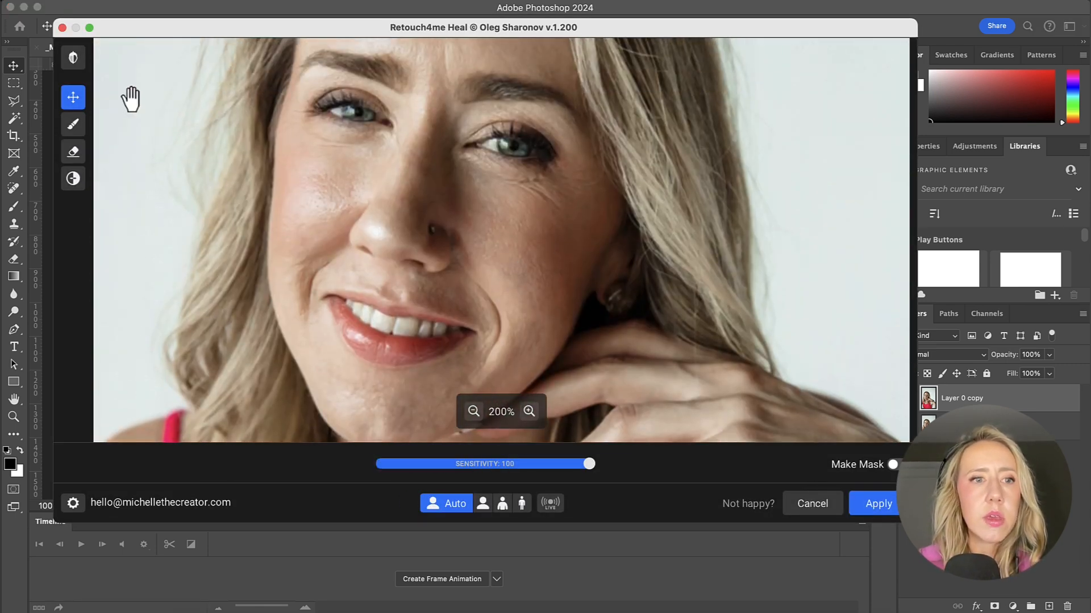
{"action": "left_click", "coordinate": [73, 57]}
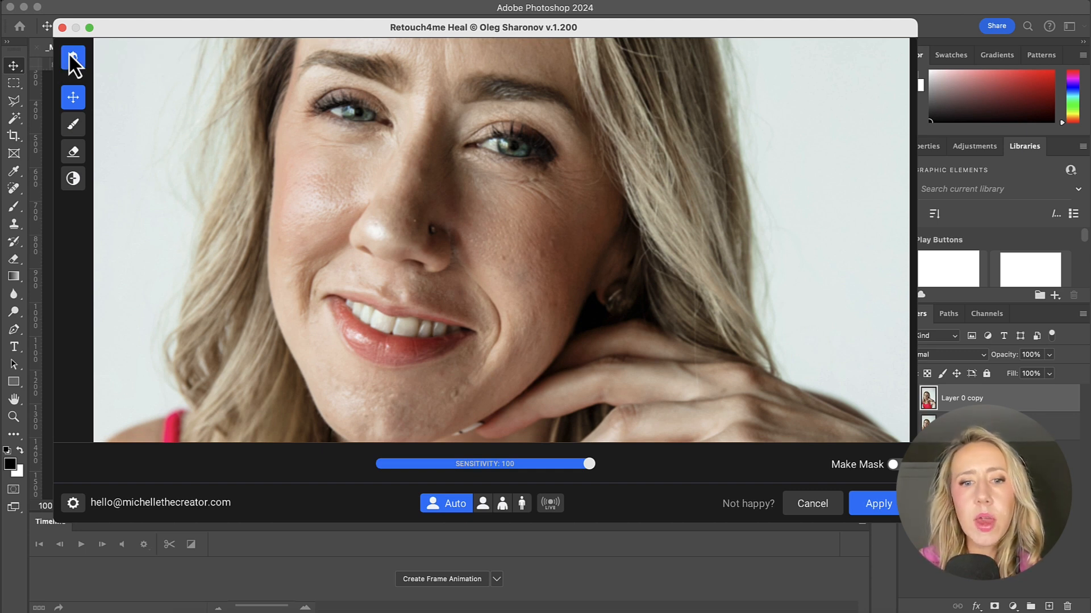
{"action": "mouse_move", "coordinate": [73, 58]}
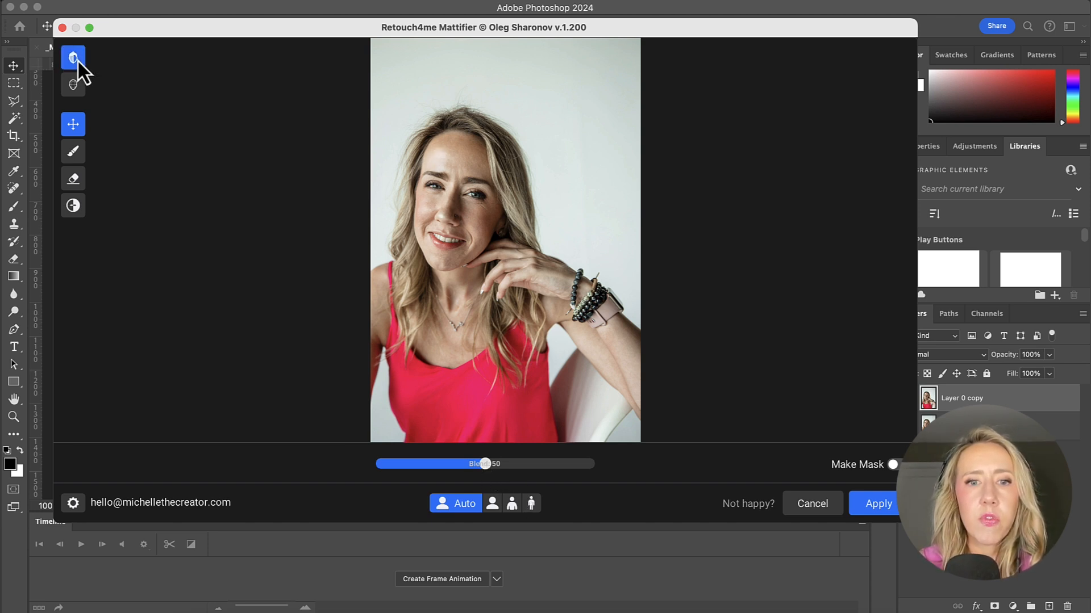
{"action": "mouse_move", "coordinate": [73, 57]}
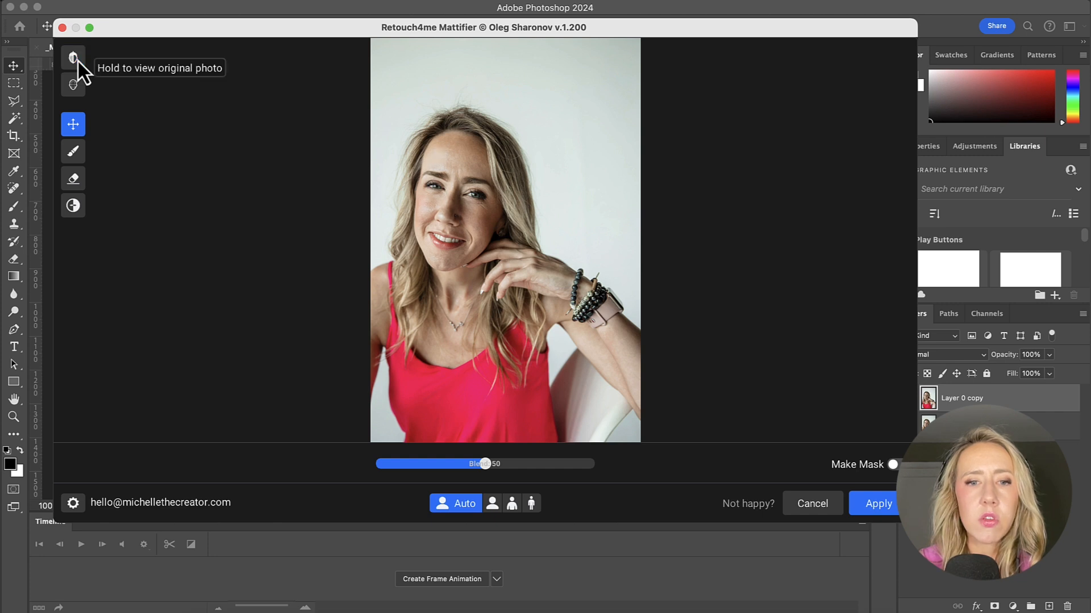
{"action": "mouse_move", "coordinate": [491, 478]}
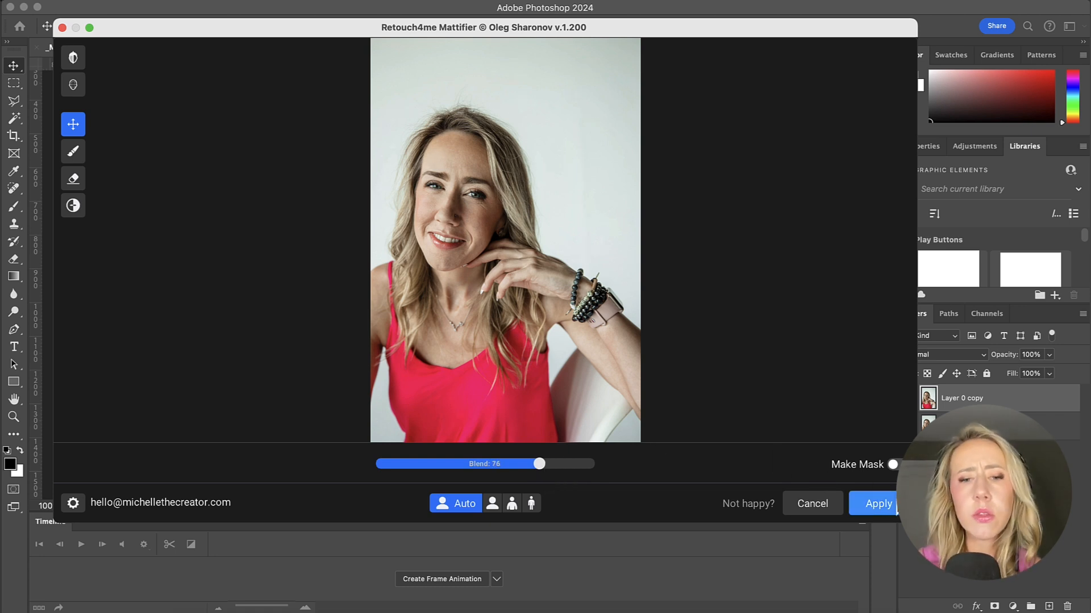
- Apply the Retouch4me Mattifier skin-shine reduction at blend 76
{"action": "left_click", "coordinate": [878, 503]}
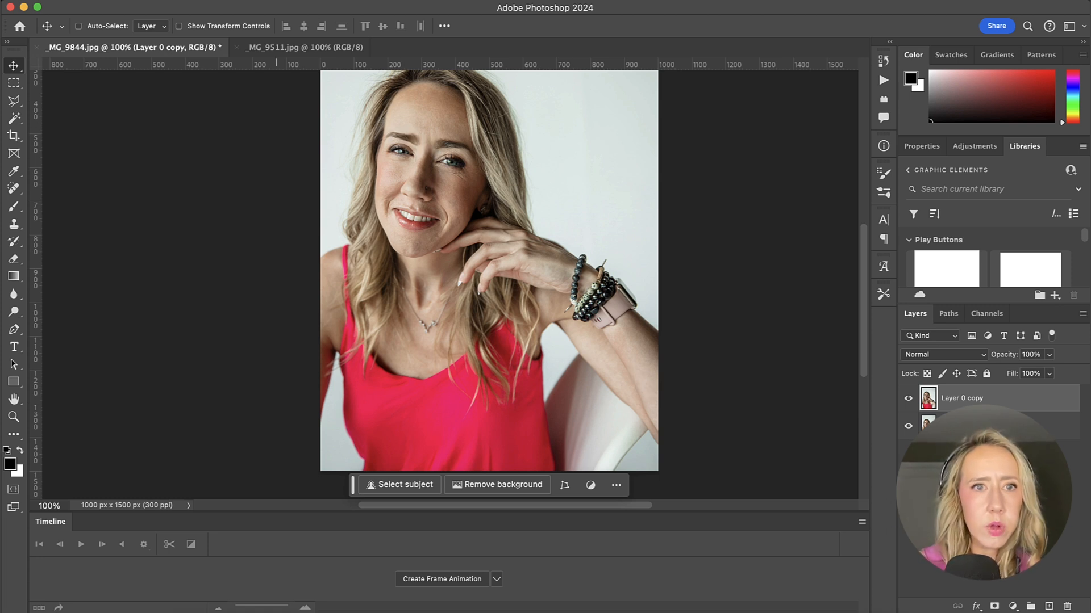
{"action": "mouse_move", "coordinate": [330, 218]}
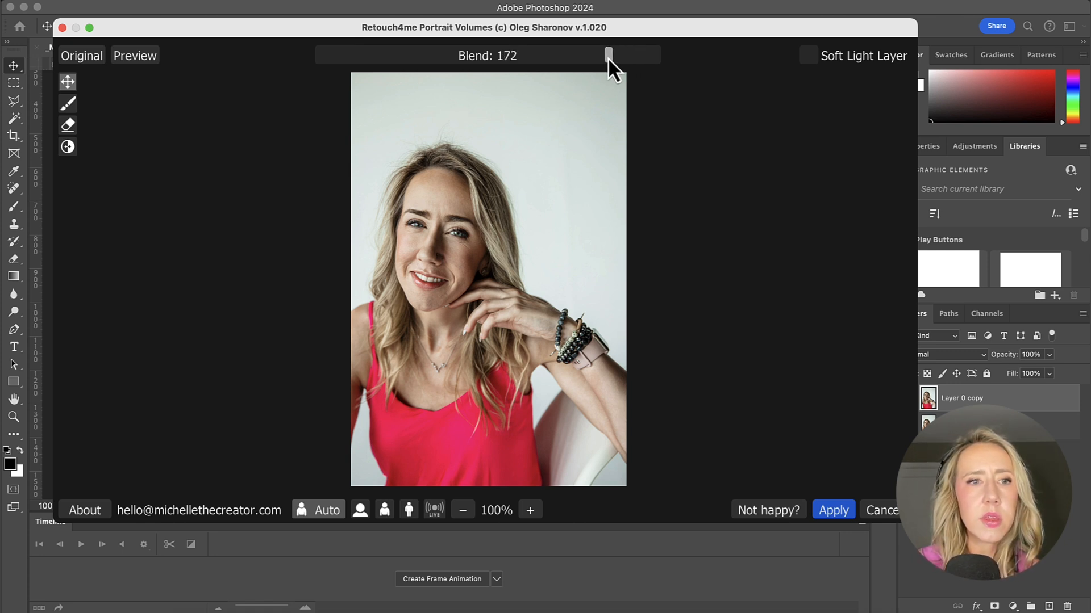
- Apply Retouch4me Portrait Volumes facial contouring at blend 172
{"action": "left_click", "coordinate": [80, 55]}
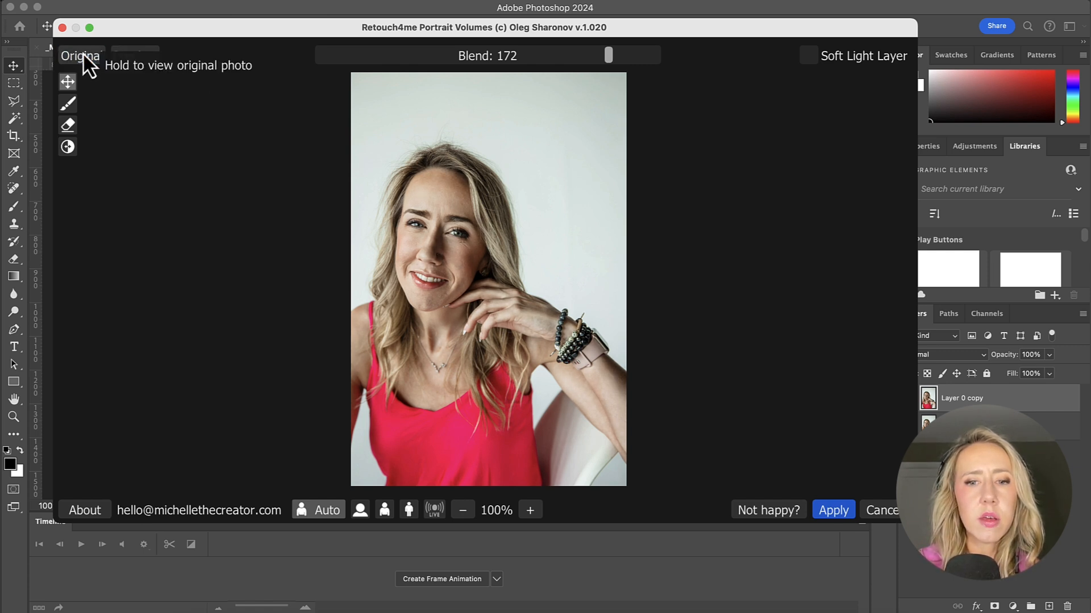
{"action": "mouse_move", "coordinate": [823, 449]}
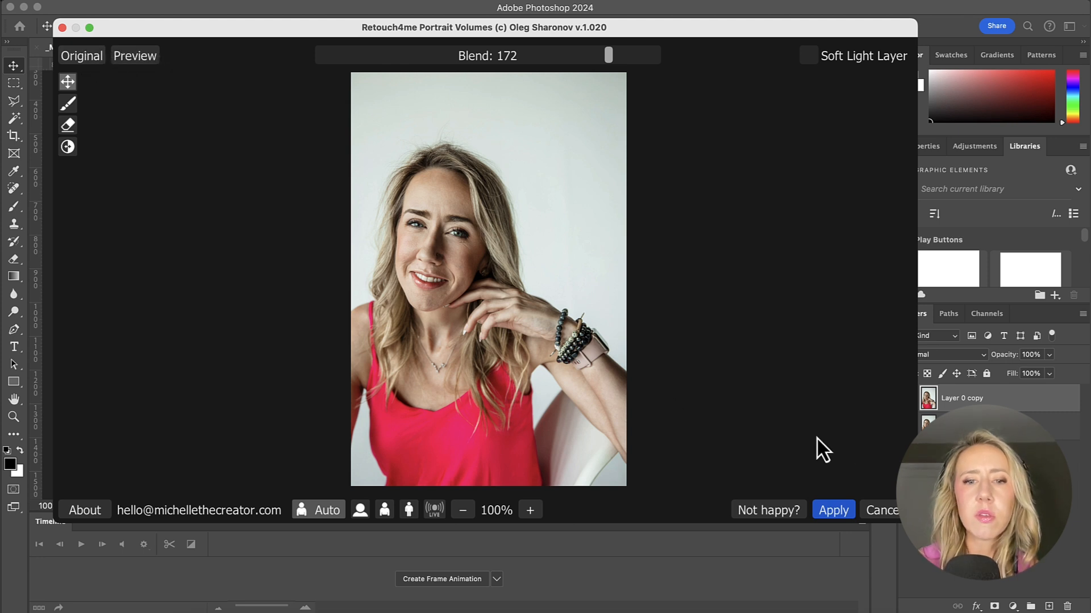
{"action": "left_click", "coordinate": [833, 510]}
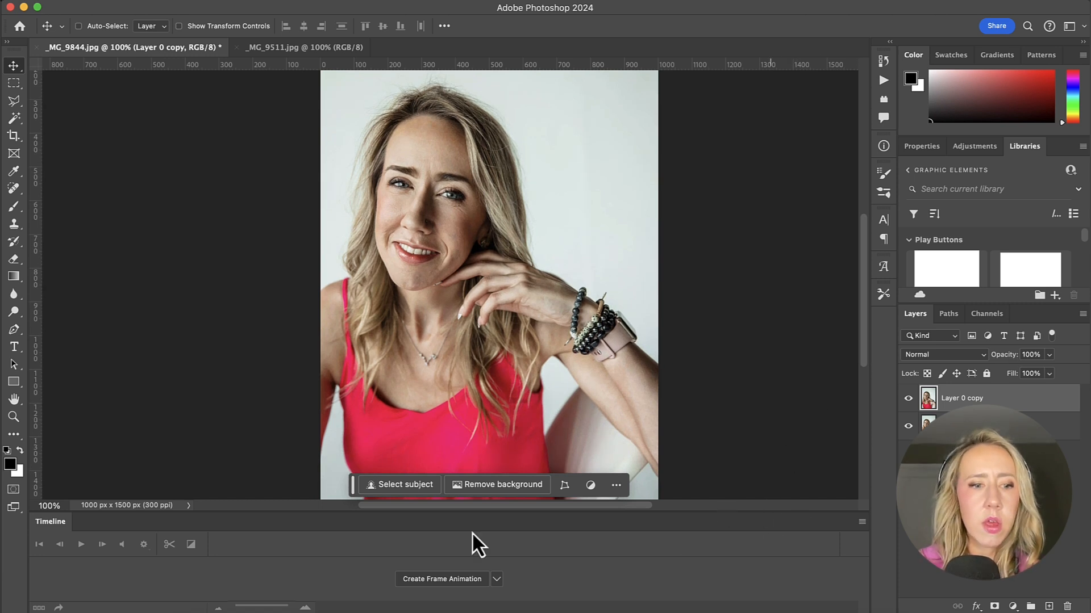
{"action": "mouse_move", "coordinate": [55, 529]}
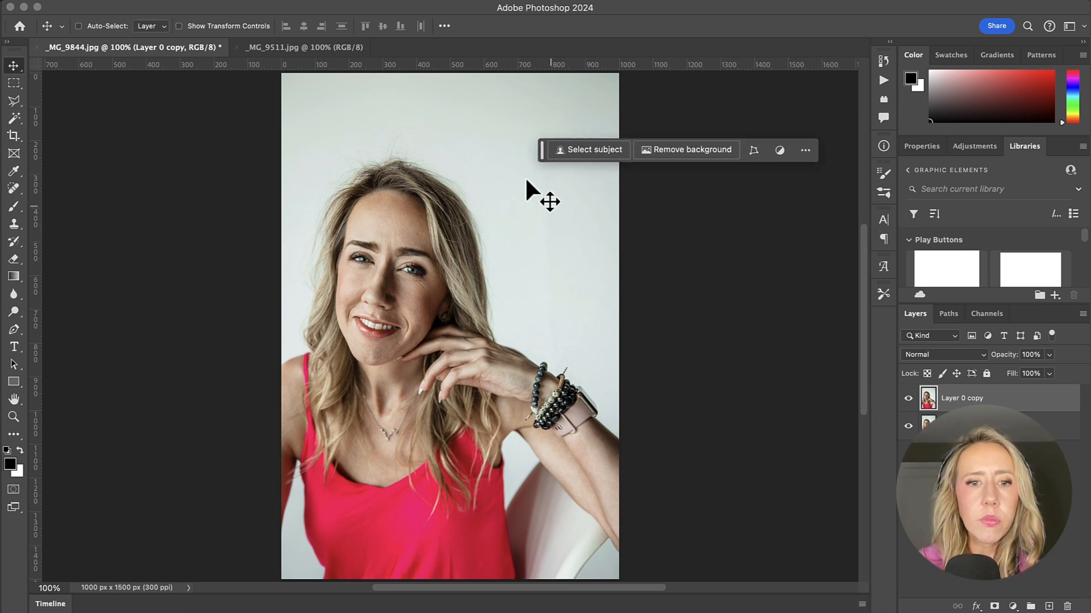
{"action": "mouse_move", "coordinate": [917, 409]}
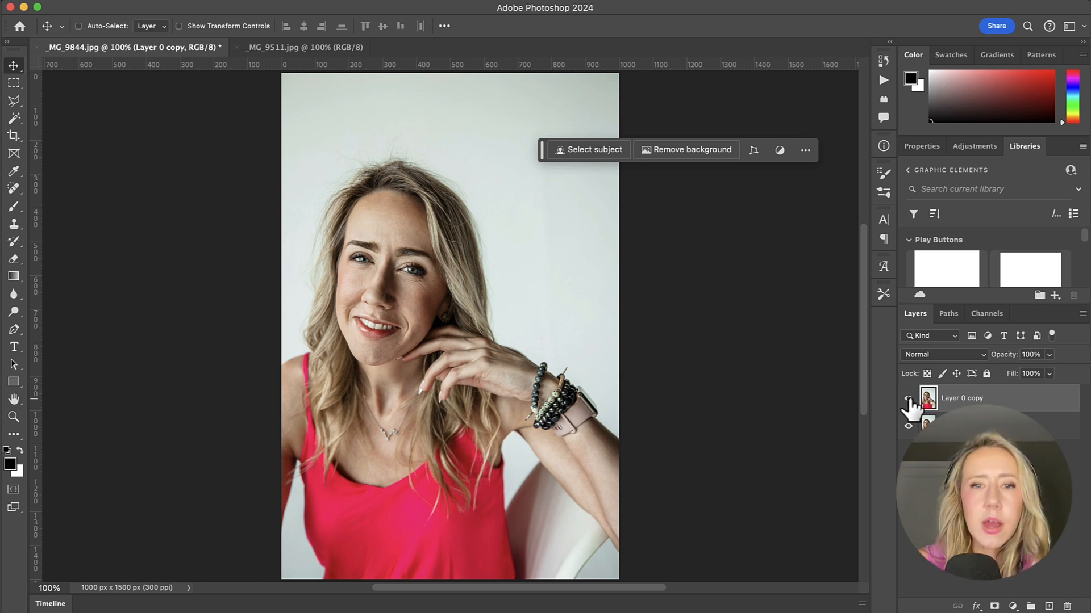
{"action": "mouse_move", "coordinate": [761, 367]}
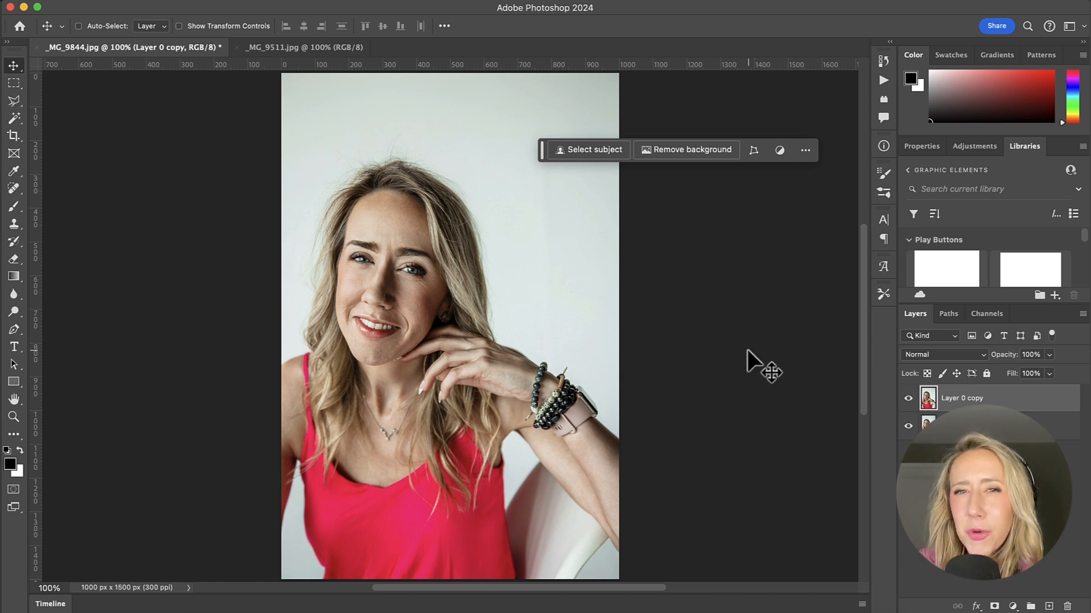
{"action": "mouse_move", "coordinate": [441, 129]}
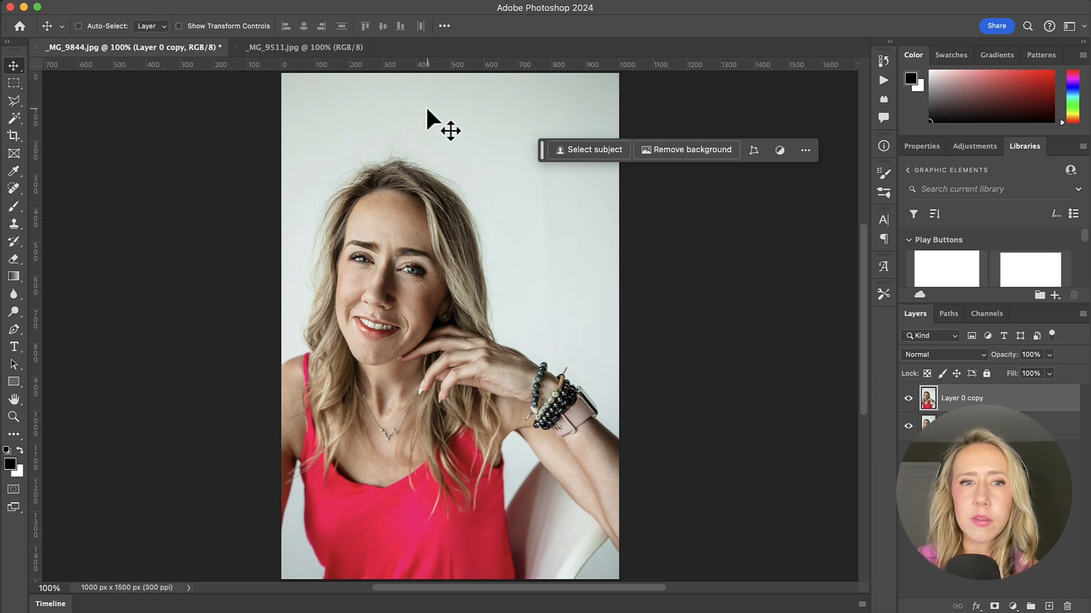
{"action": "mouse_move", "coordinate": [338, 72]}
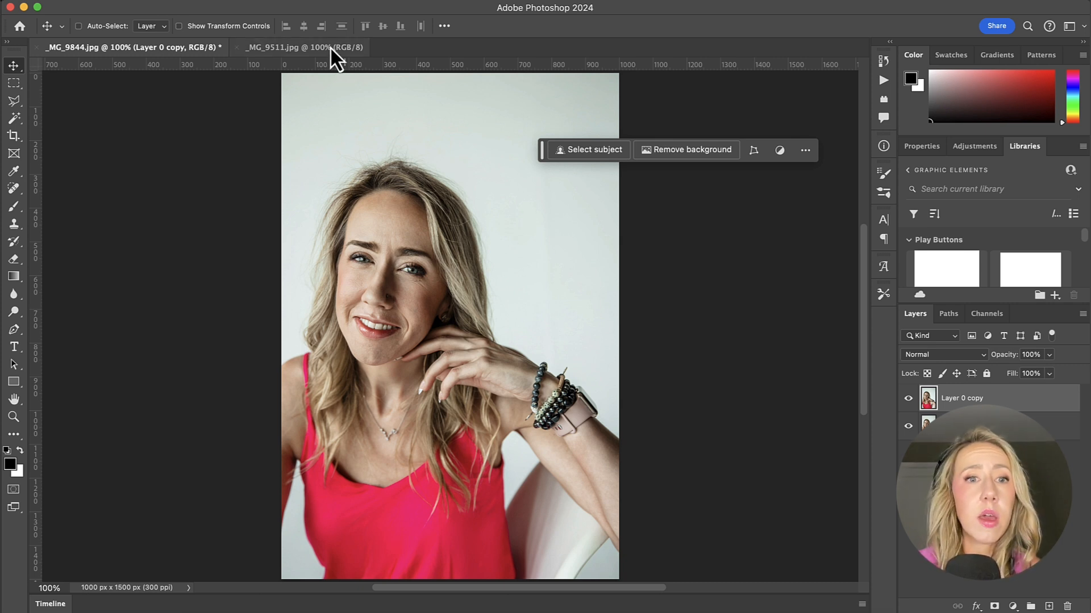
- Switch to _MG_9511.jpg and apply Retouch4me Fabric clothing smoothing at blend 200
{"action": "left_click", "coordinate": [300, 48]}
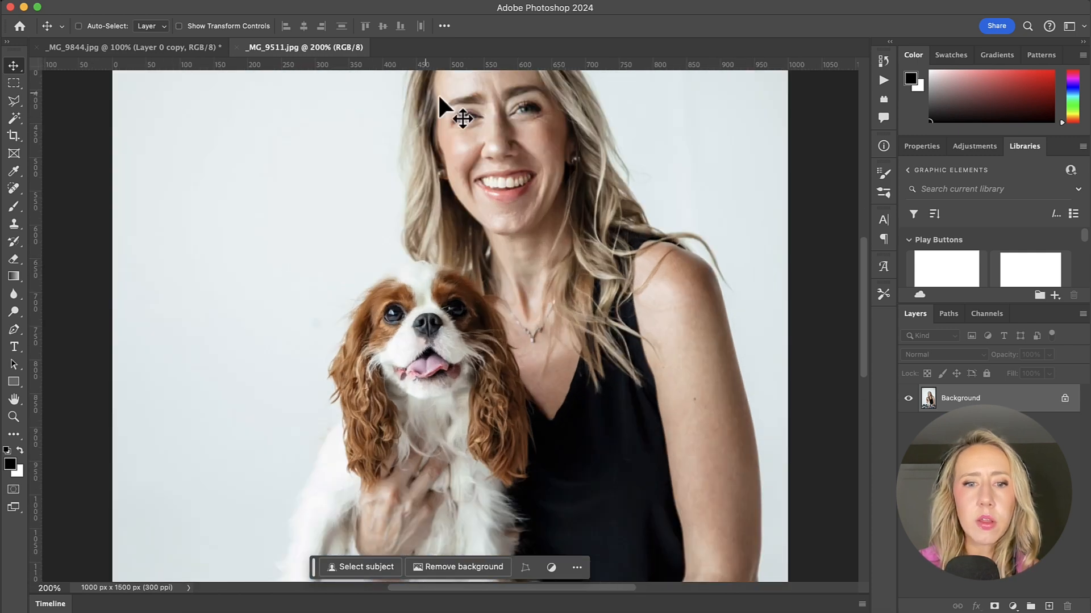
{"action": "scroll", "scroll_direction": "down", "scroll_amount": 3}
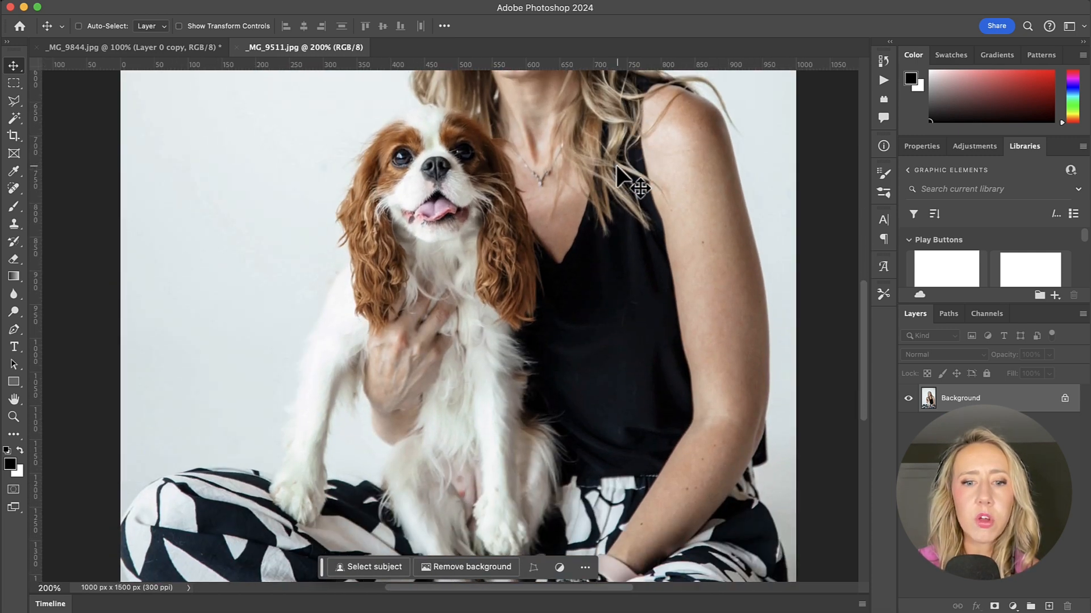
{"action": "scroll", "scroll_direction": "up", "scroll_amount": 3}
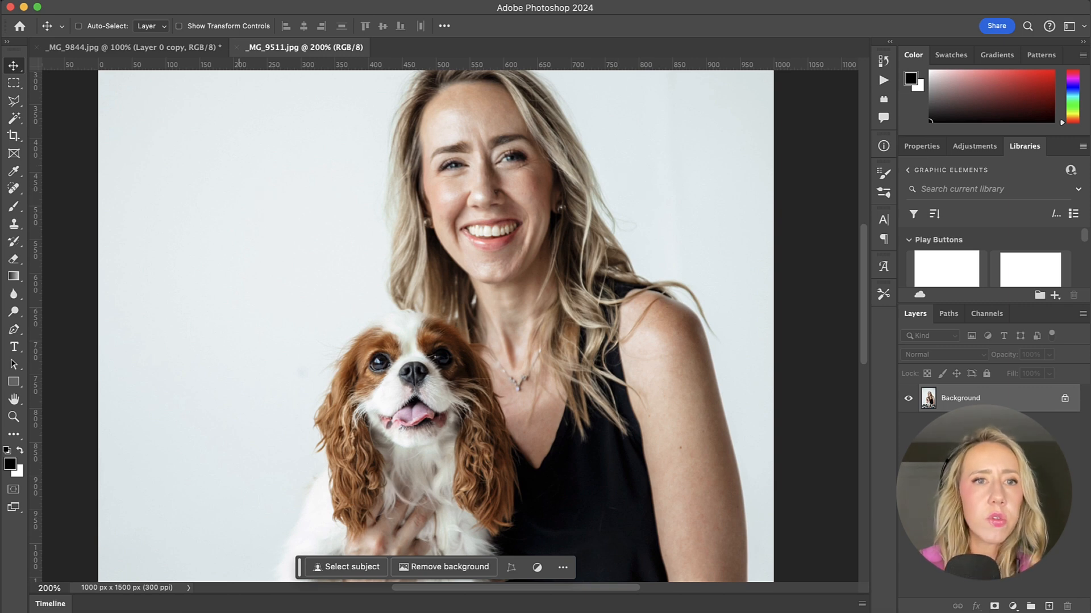
{"action": "mouse_move", "coordinate": [329, 218]}
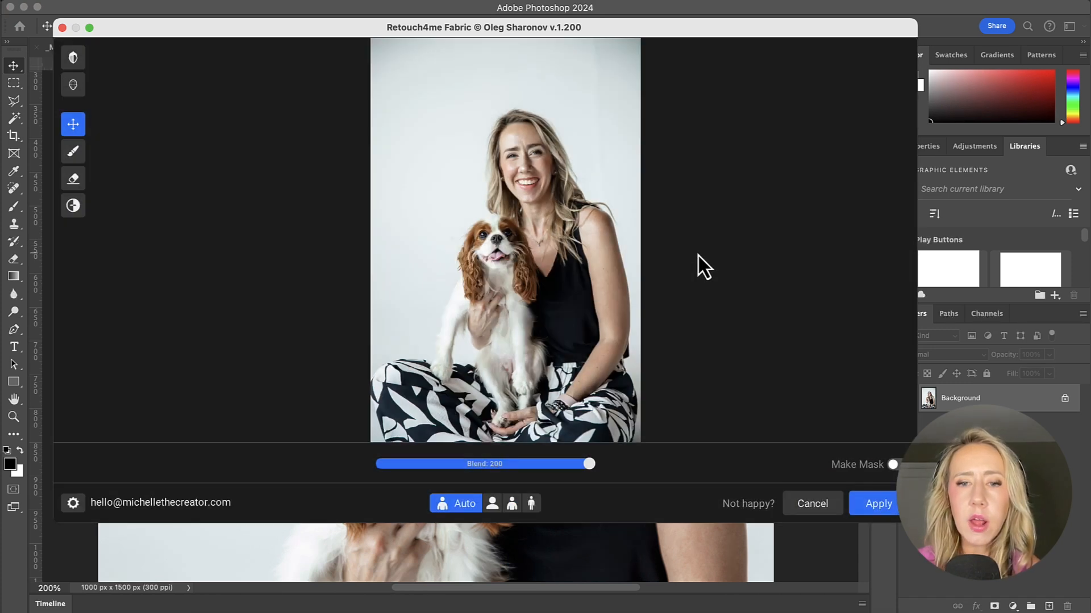
{"action": "mouse_move", "coordinate": [73, 57]}
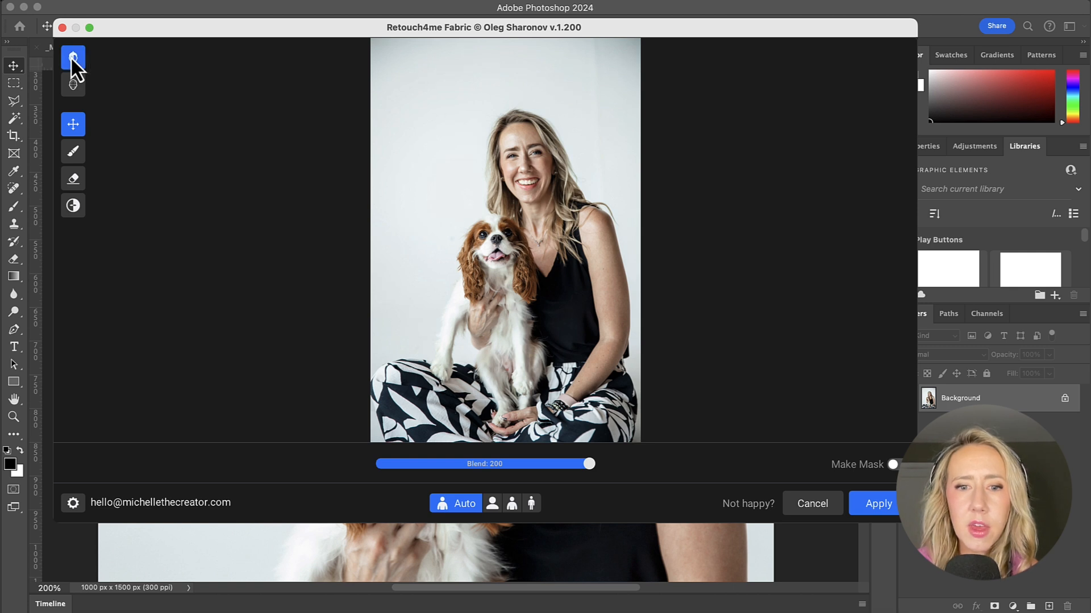
{"action": "mouse_move", "coordinate": [72, 57]}
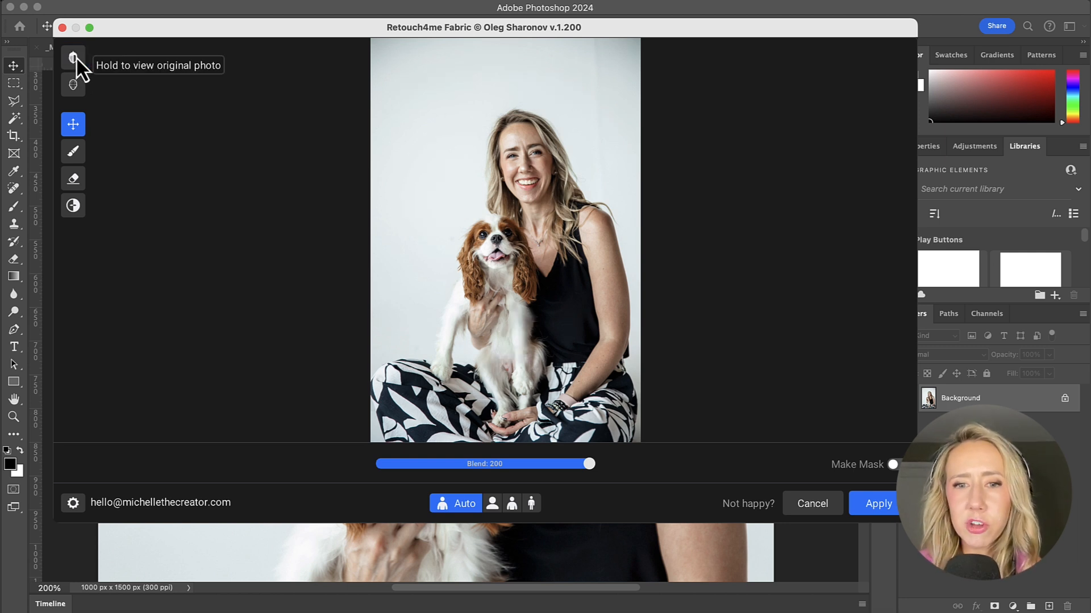
{"action": "mouse_move", "coordinate": [897, 518]}
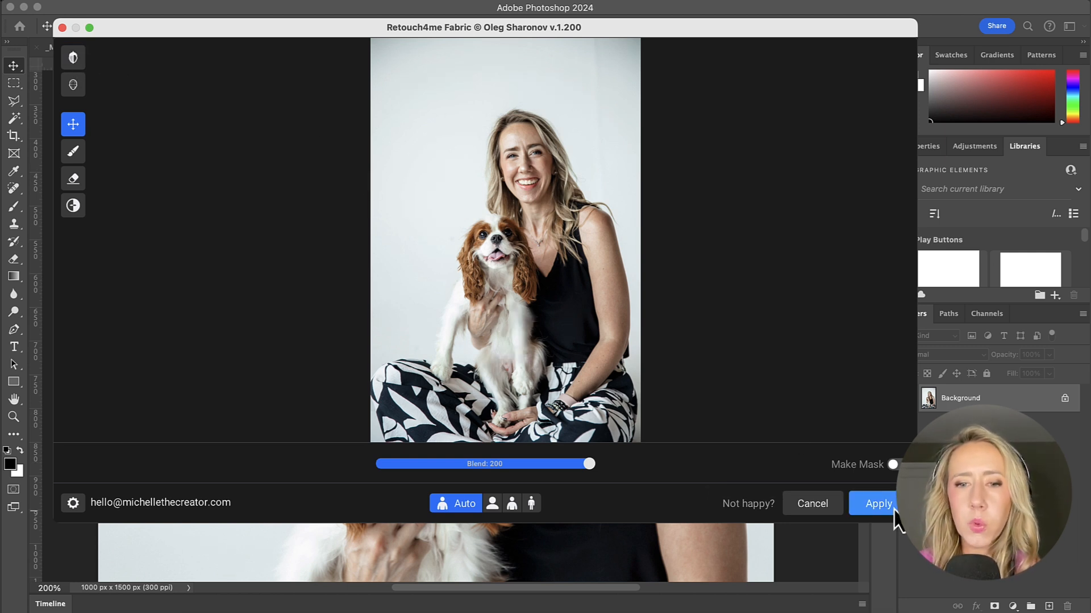
{"action": "left_click", "coordinate": [878, 503]}
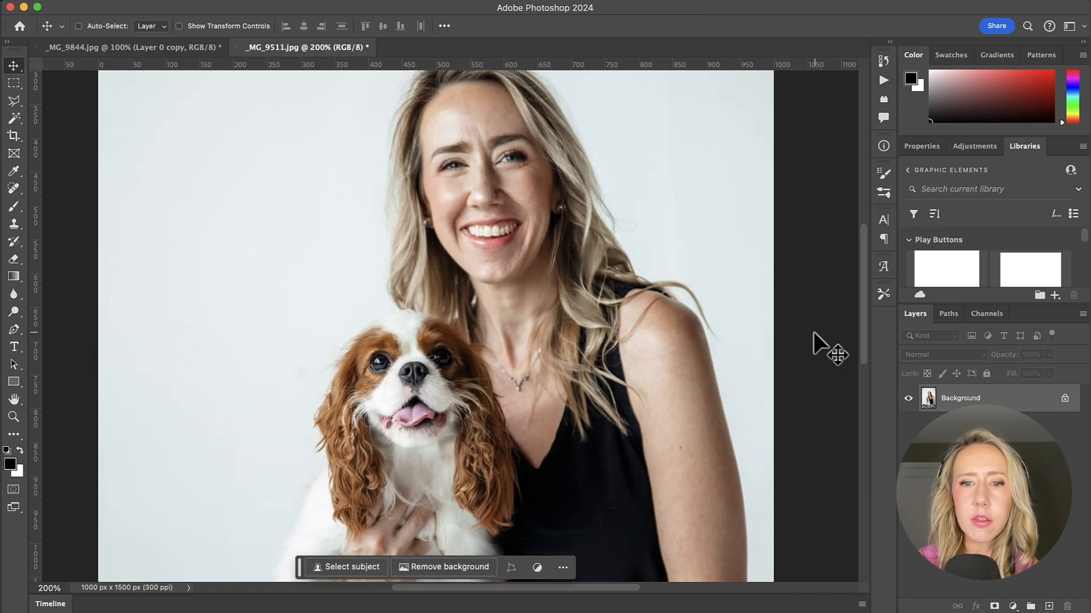
{"action": "scroll", "scroll_direction": "down", "scroll_amount": 3}
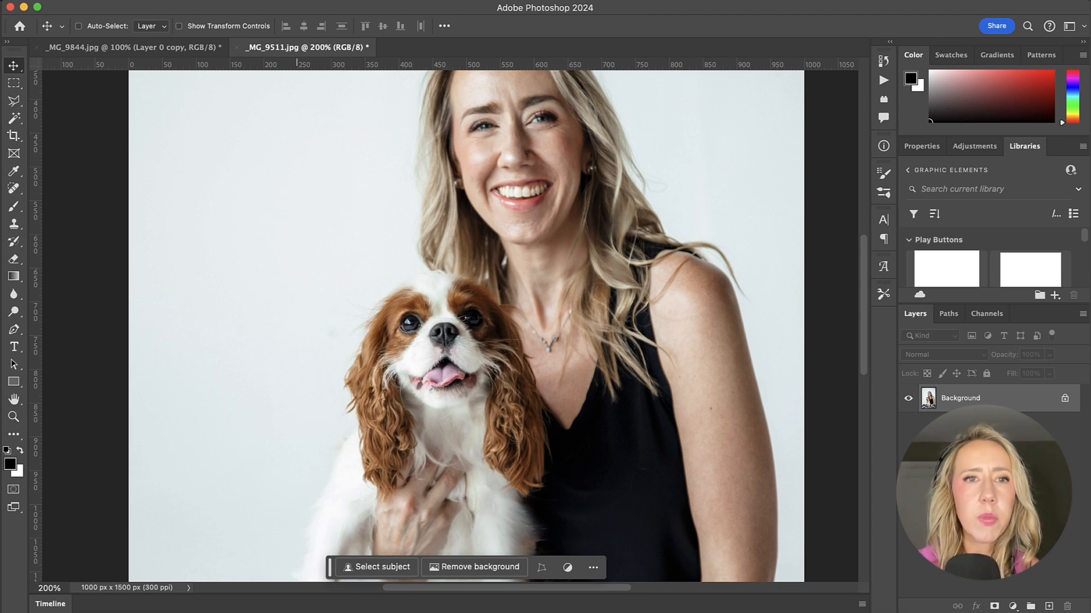
{"action": "mouse_move", "coordinate": [328, 218]}
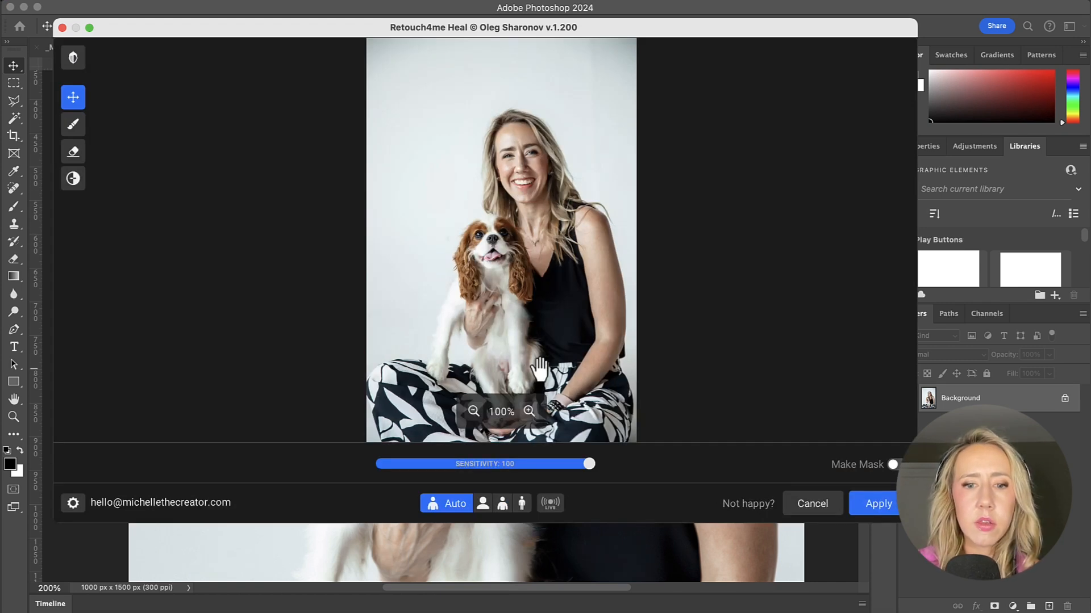
- Zoom the Retouch4me Heal preview in and apply the healing to the spaniel portrait
{"action": "left_click", "coordinate": [528, 411]}
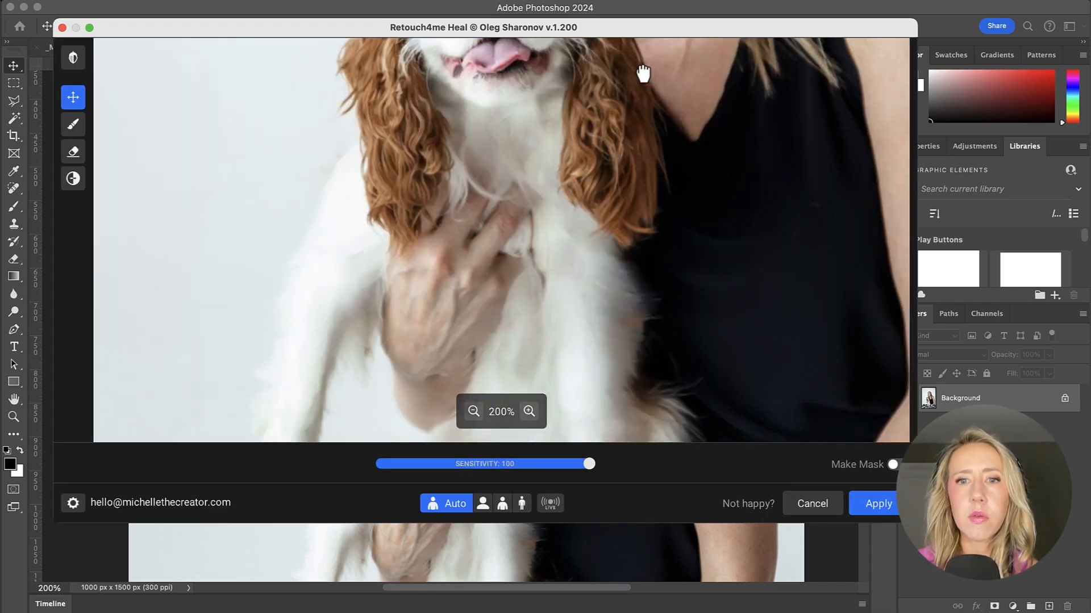
{"action": "mouse_move", "coordinate": [73, 96]}
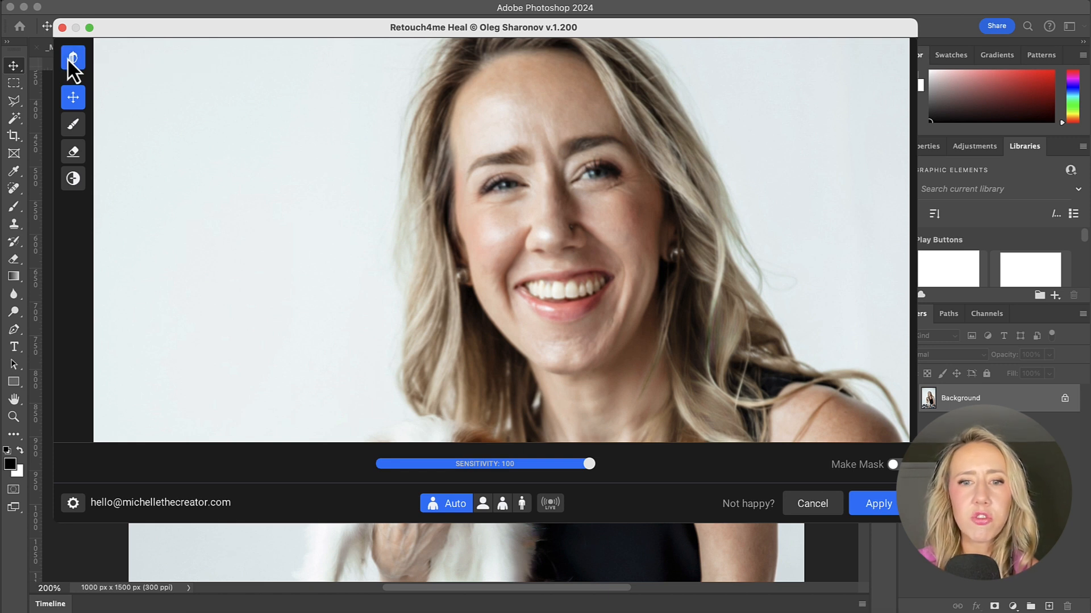
{"action": "mouse_move", "coordinate": [72, 58]}
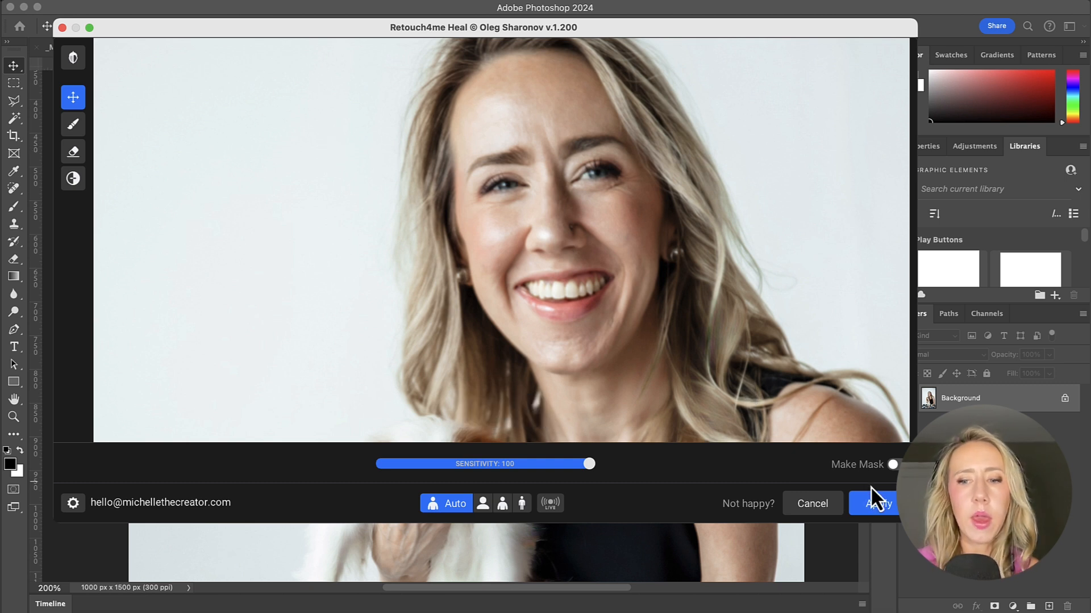
{"action": "left_click", "coordinate": [878, 504]}
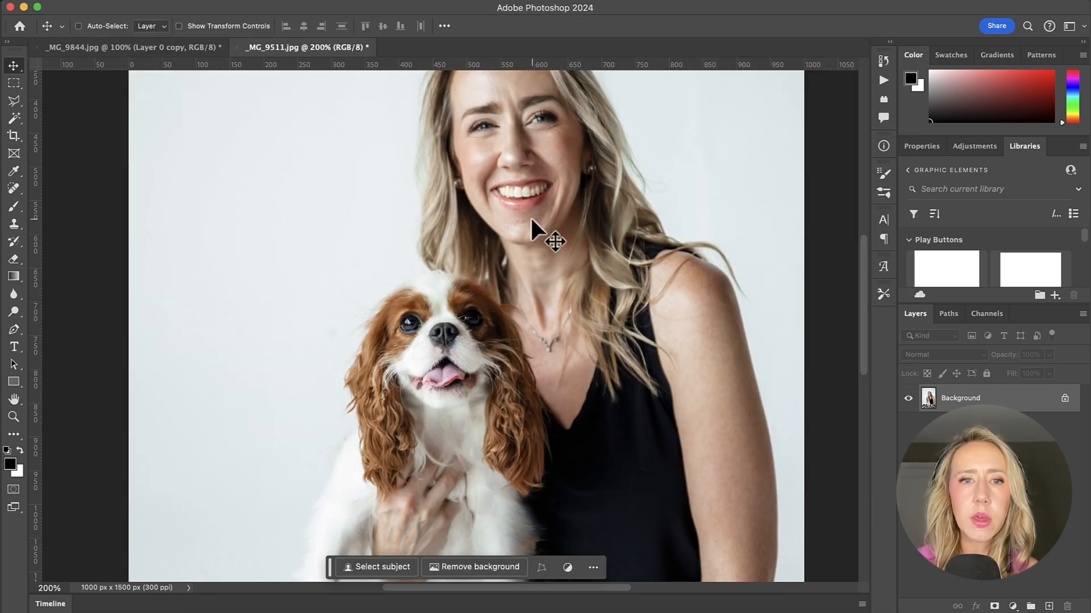
{"action": "mouse_move", "coordinate": [329, 218]}
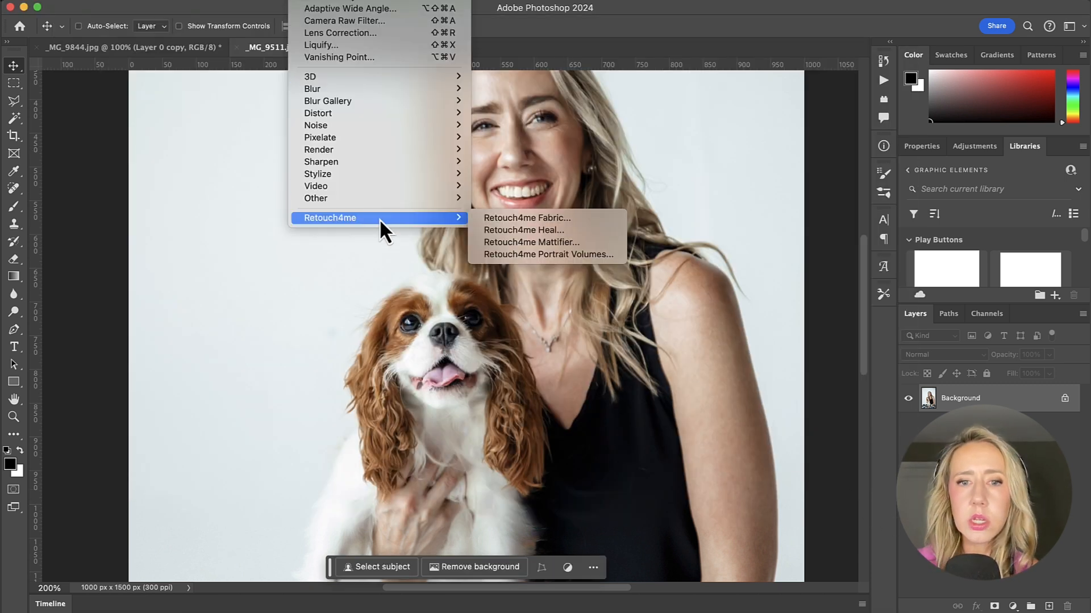
- Apply Retouch4me Mattifier to the spaniel portrait at blend 69
{"action": "left_click", "coordinate": [530, 242]}
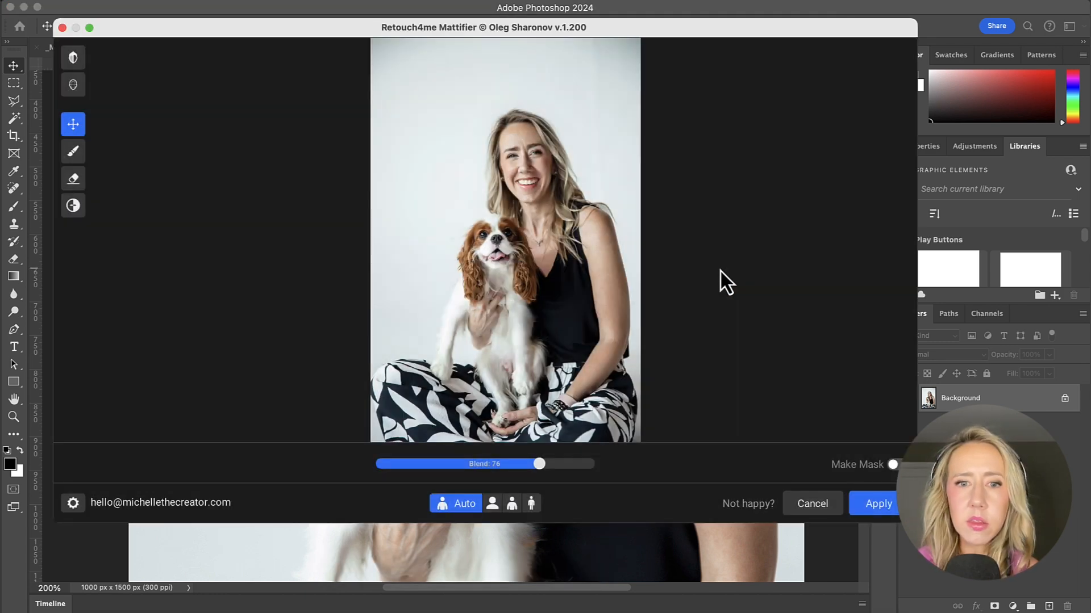
{"action": "mouse_move", "coordinate": [694, 312]}
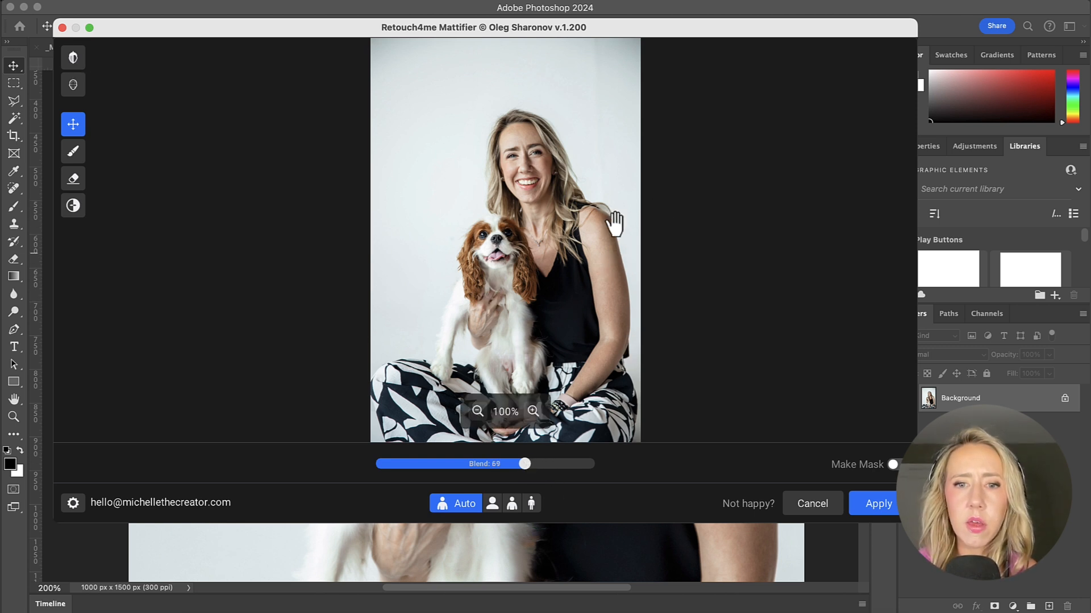
{"action": "mouse_move", "coordinate": [695, 296]}
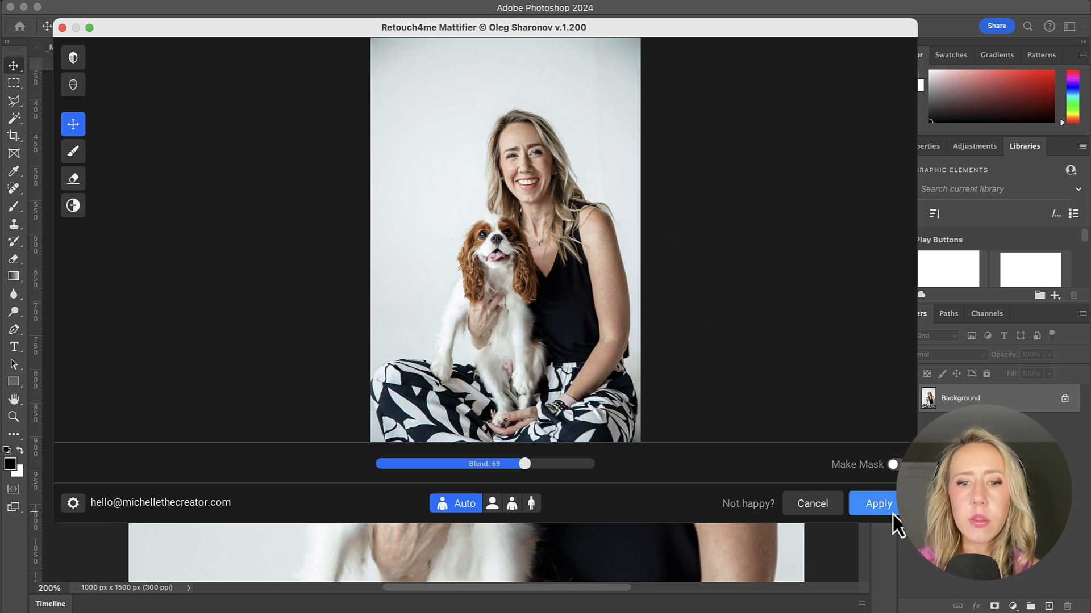
{"action": "left_click", "coordinate": [878, 503]}
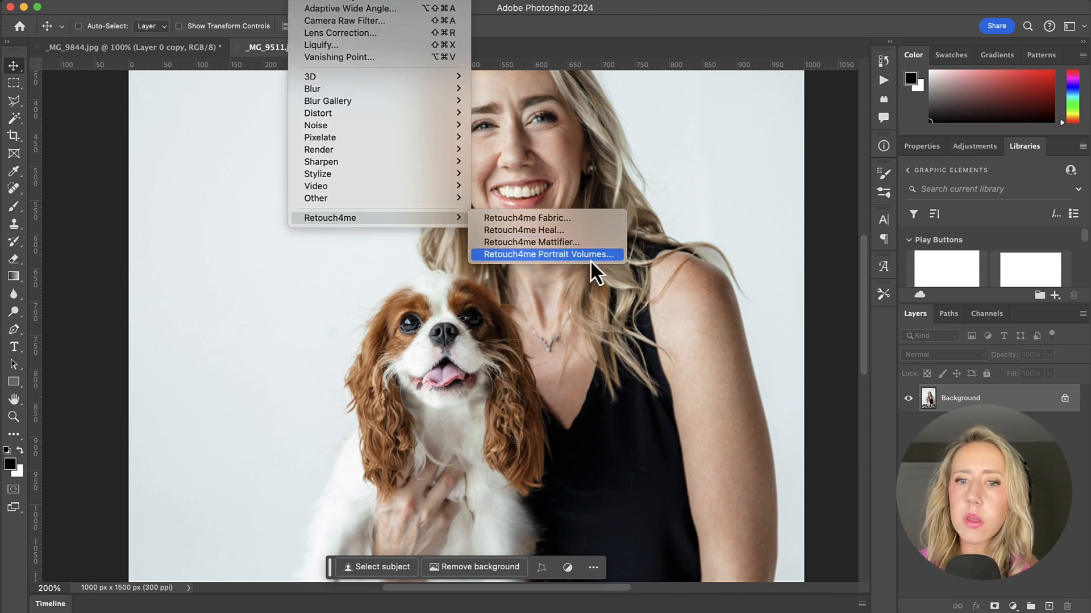
- Compare Retouch4me Portrait Volumes against the original and apply it at blend 172
{"action": "left_click", "coordinate": [549, 254]}
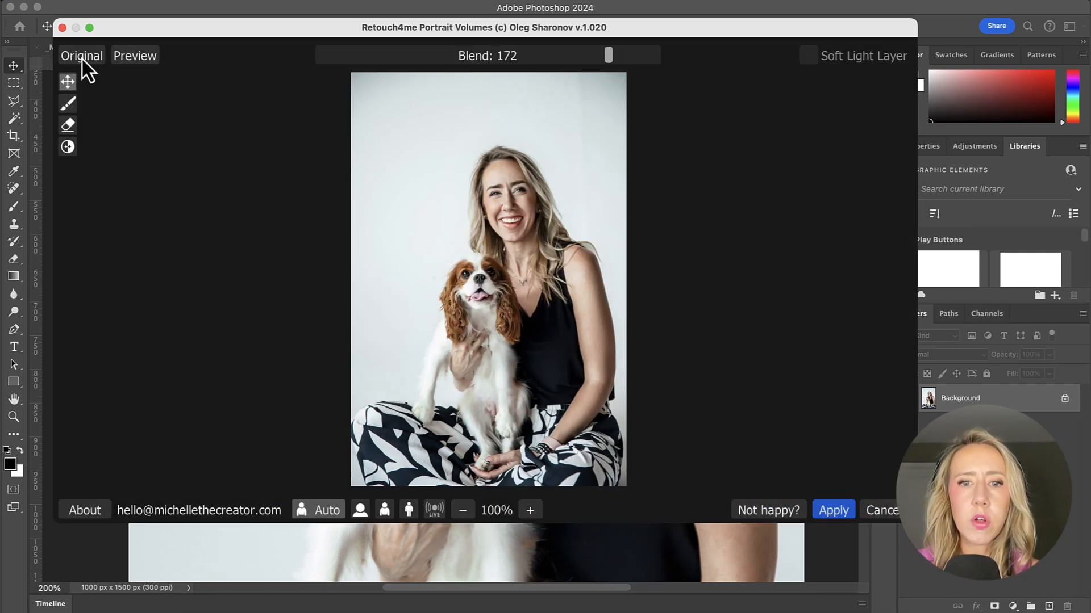
{"action": "left_click", "coordinate": [82, 56]}
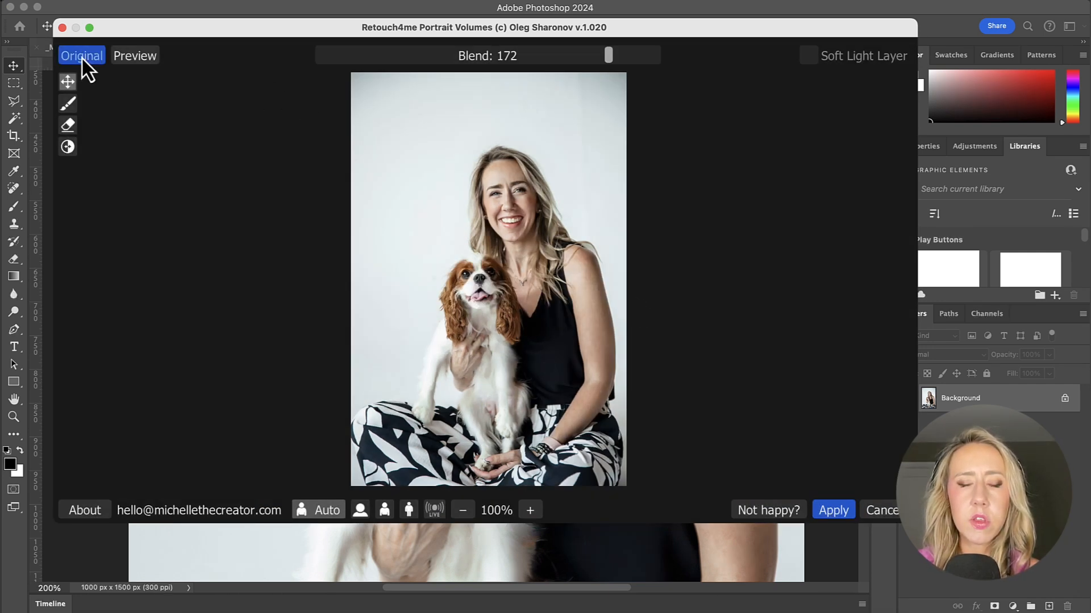
{"action": "mouse_move", "coordinate": [82, 56]}
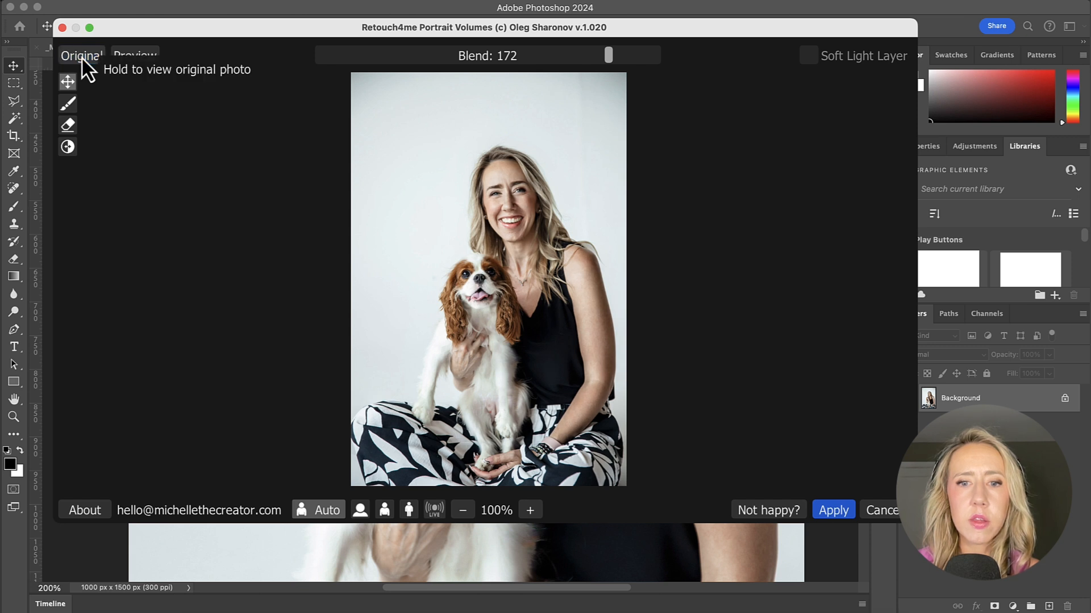
{"action": "mouse_move", "coordinate": [746, 317]}
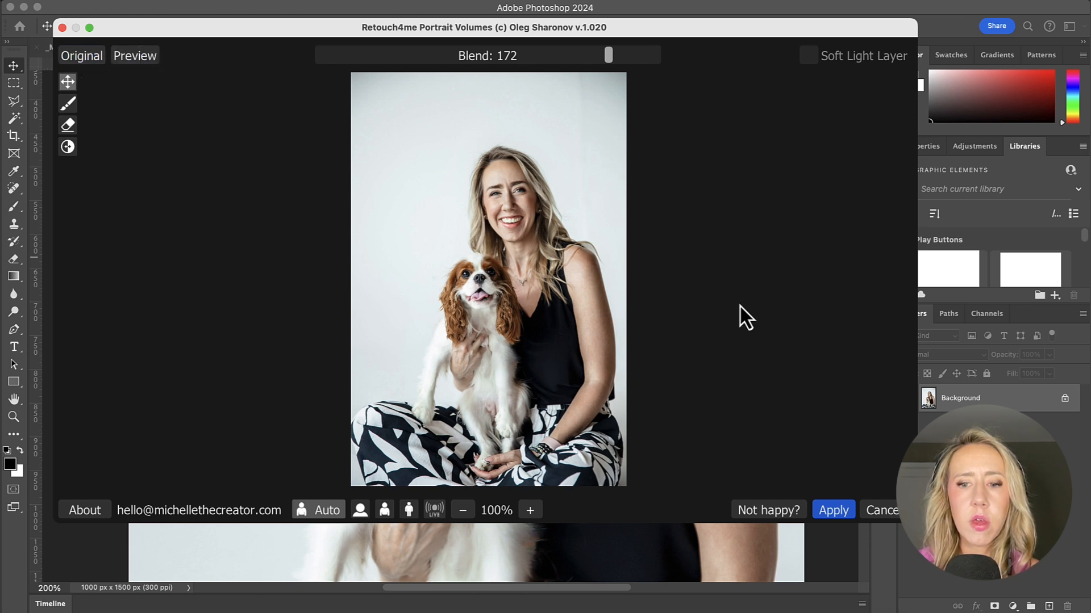
{"action": "mouse_move", "coordinate": [833, 511]}
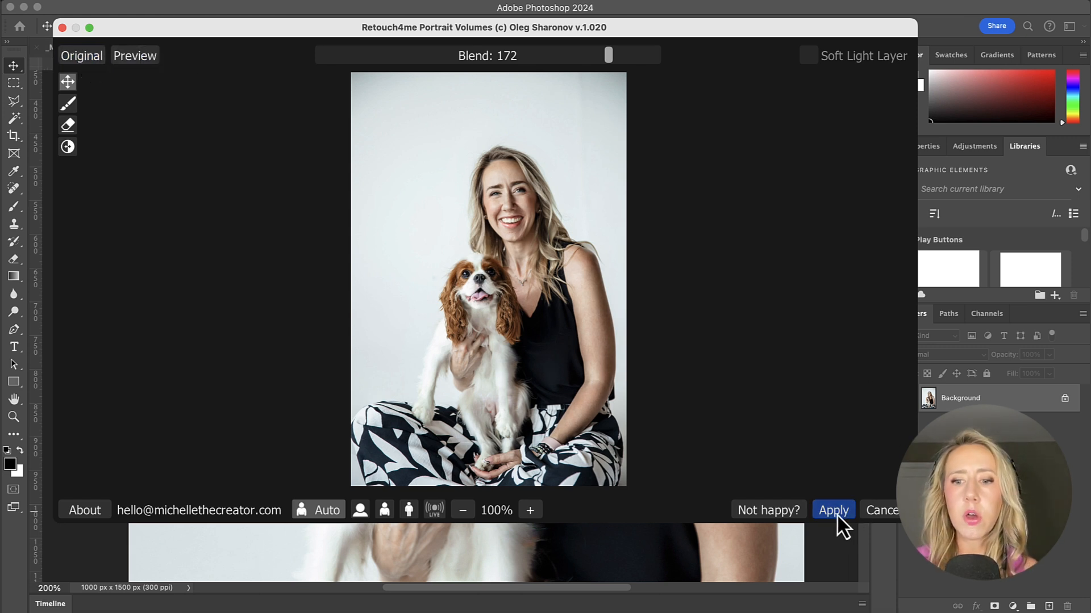
{"action": "left_click", "coordinate": [832, 510]}
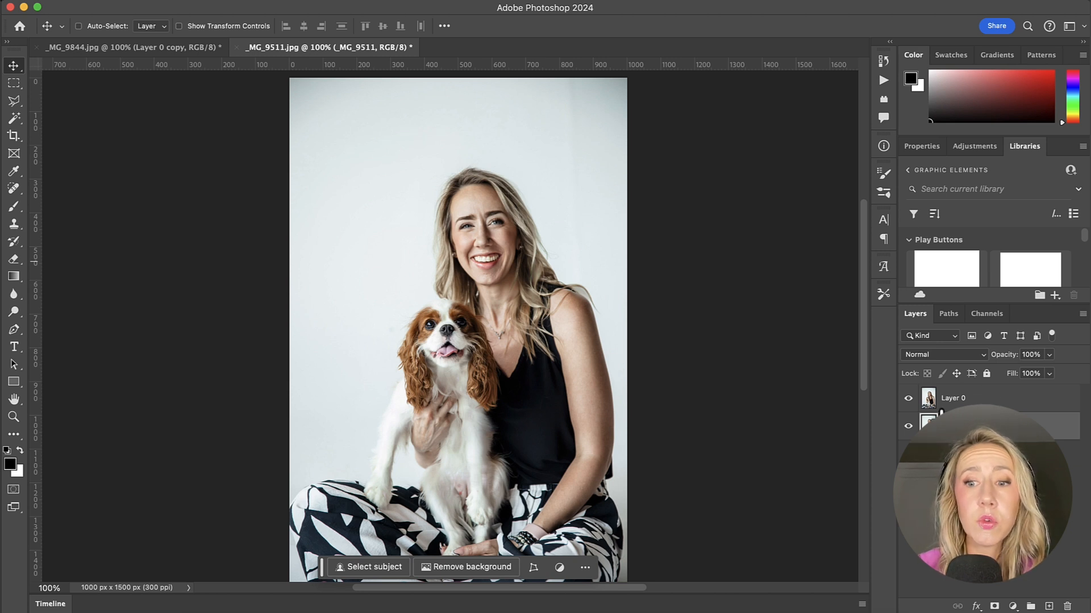
{"action": "mouse_move", "coordinate": [909, 405]}
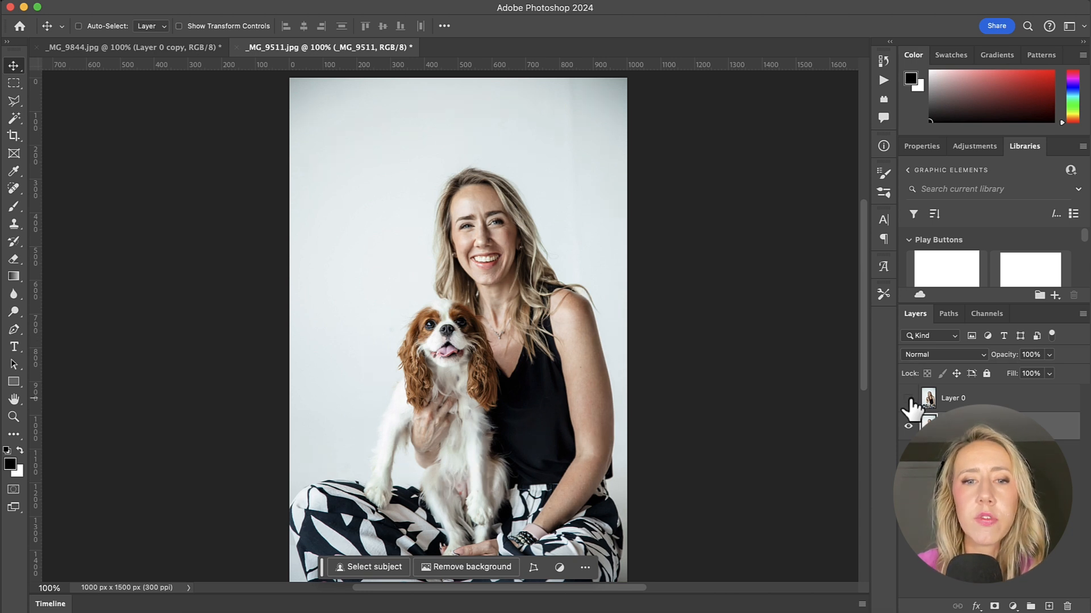
{"action": "mouse_move", "coordinate": [910, 409]}
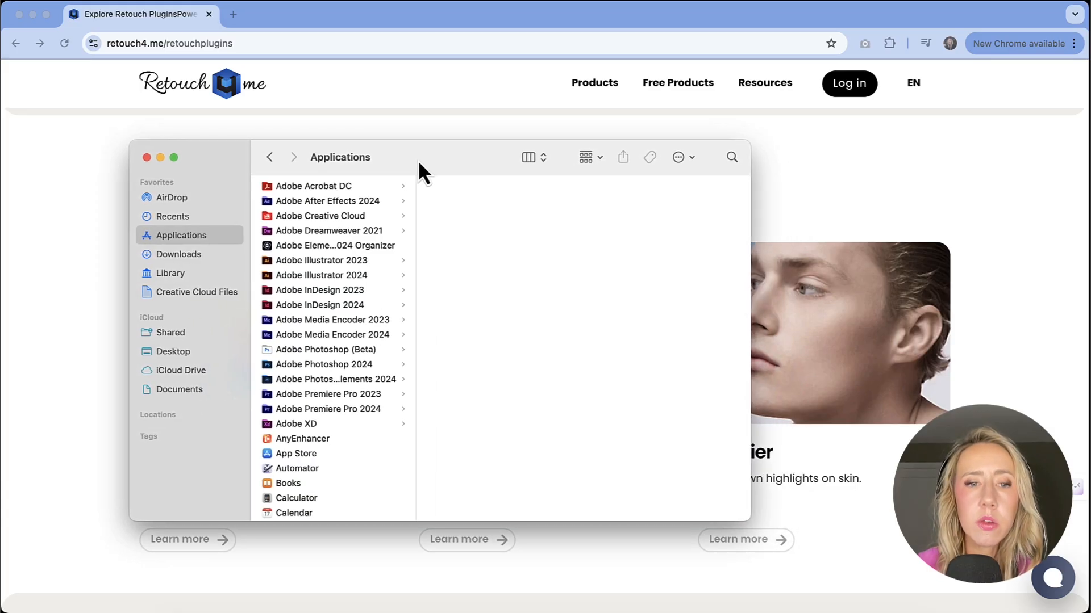
{"action": "mouse_move", "coordinate": [351, 261]}
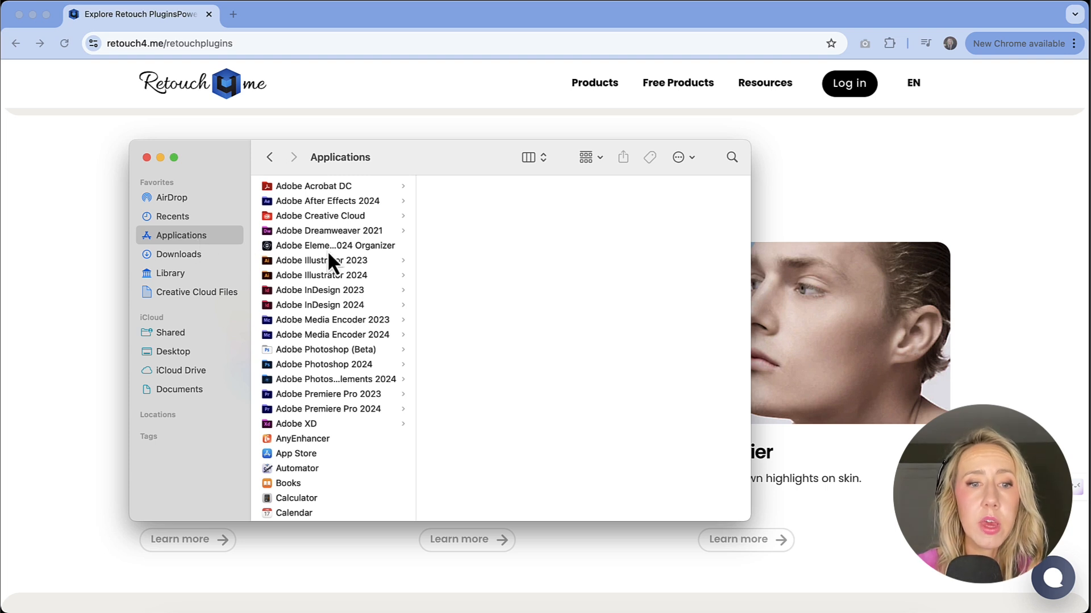
- Launch the standalone Retouch4me Fabric app from the Applications folder
{"action": "scroll", "scroll_direction": "down", "scroll_amount": 3}
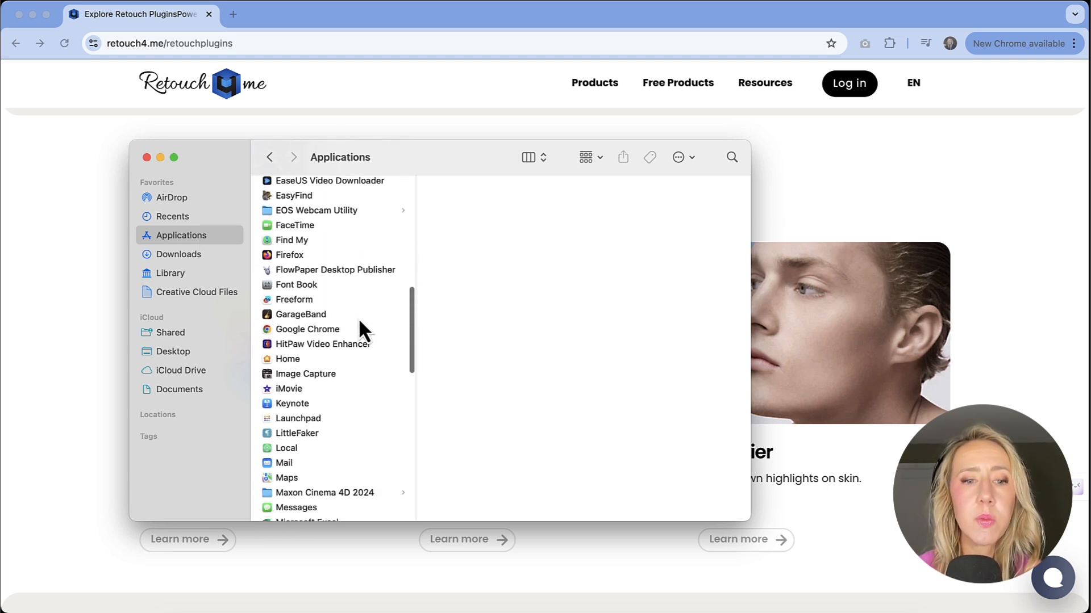
{"action": "scroll", "scroll_direction": "down", "scroll_amount": 3}
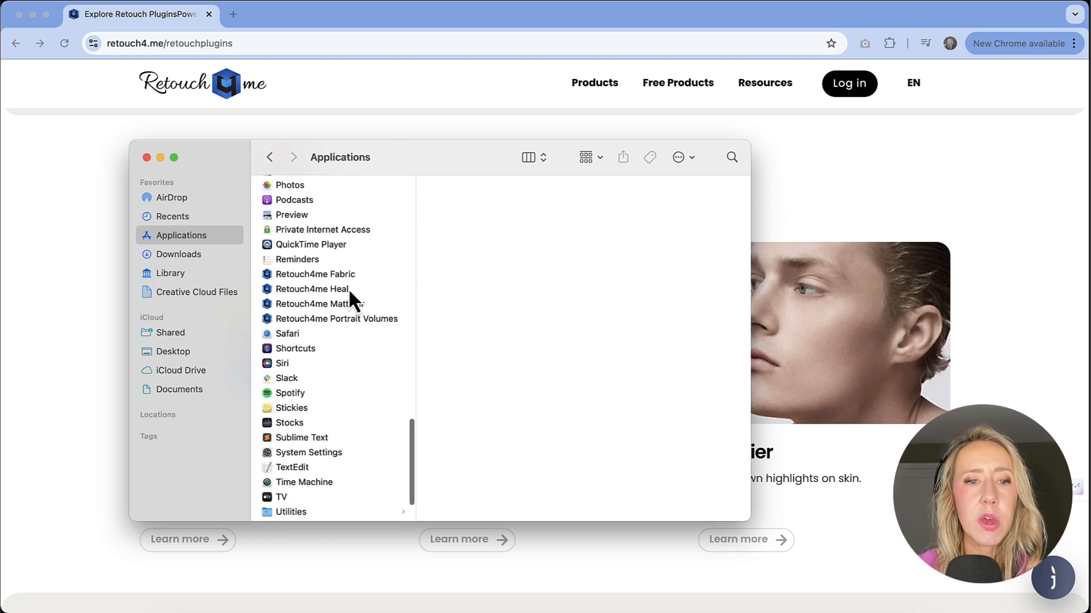
{"action": "mouse_move", "coordinate": [300, 329]}
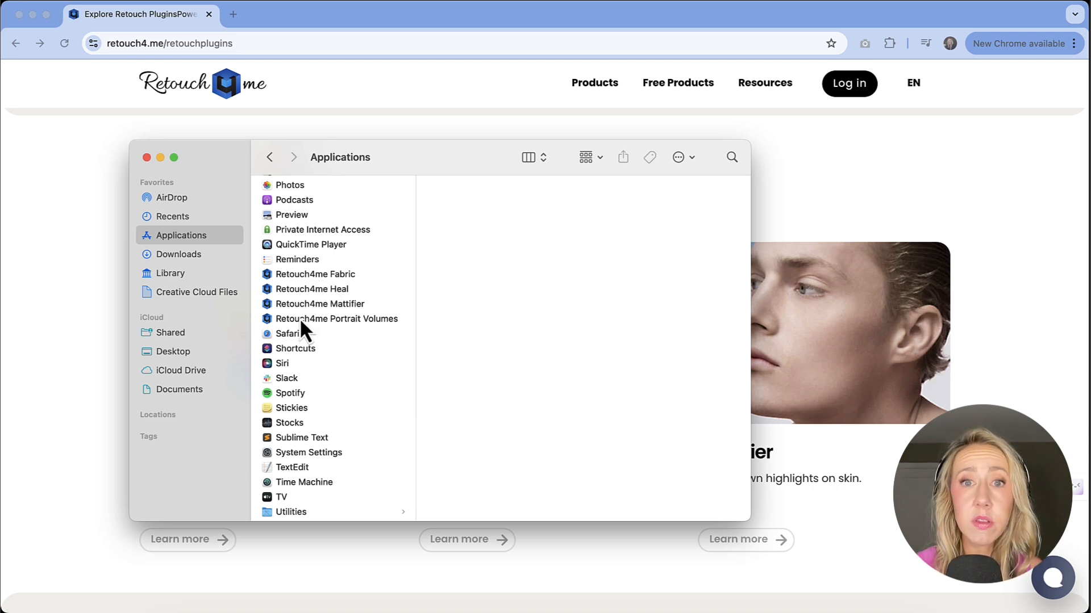
{"action": "left_click", "coordinate": [315, 274]}
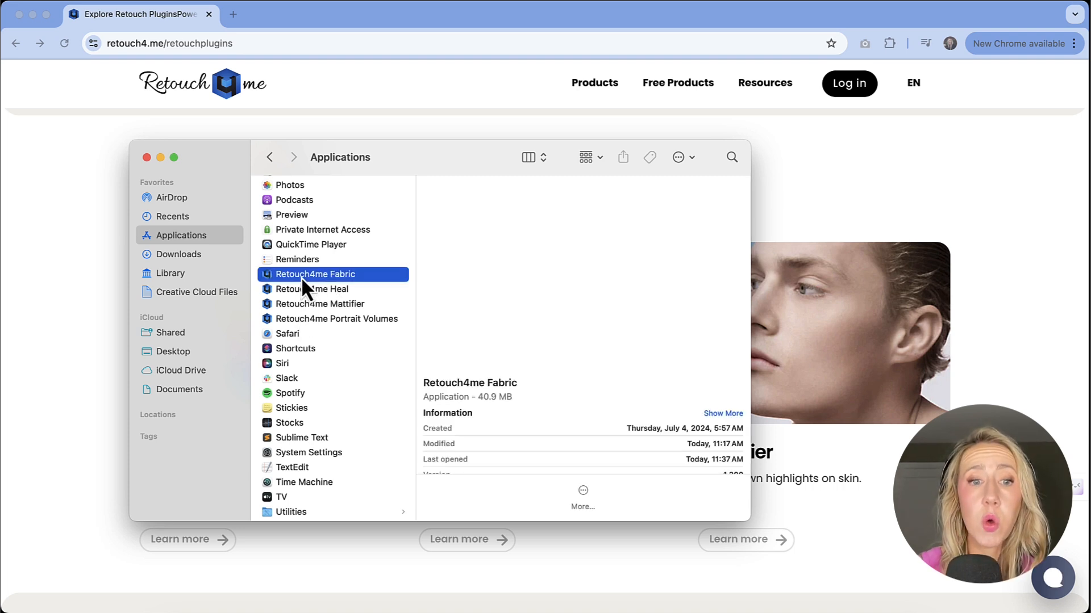
{"action": "double_click", "coordinate": [315, 274]}
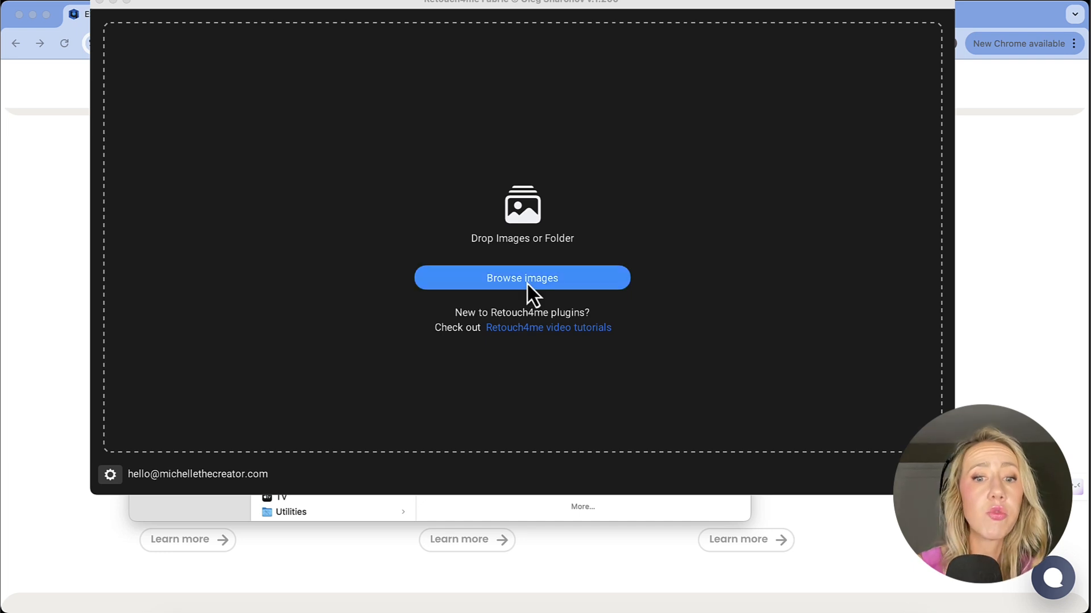
{"action": "mouse_move", "coordinate": [600, 48]}
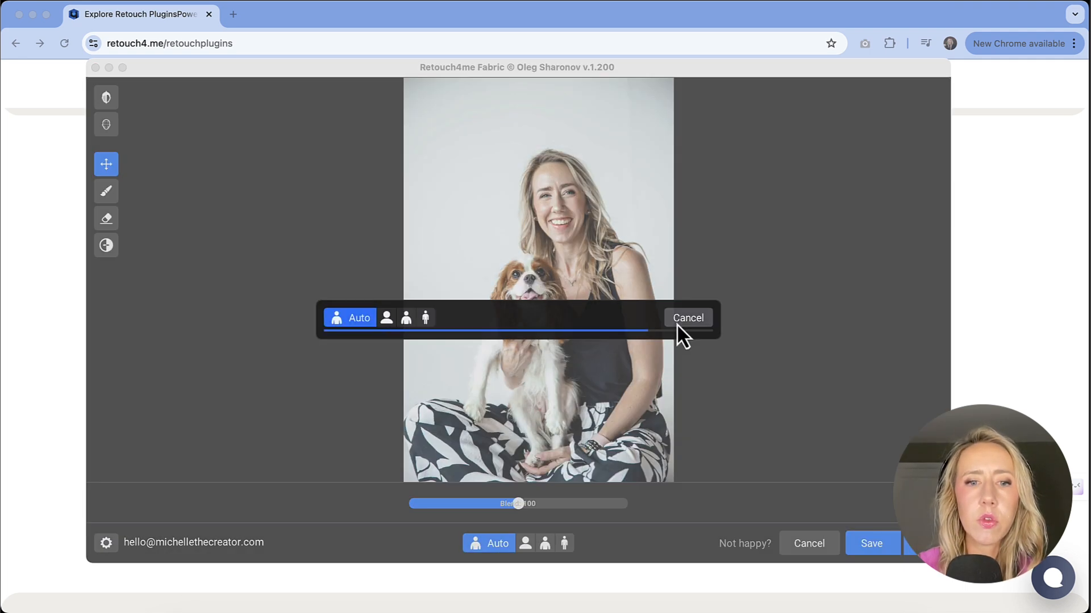
- Browse for and load the woman-and-dog portrait into Retouch4me Fabric
{"action": "left_click", "coordinate": [687, 318]}
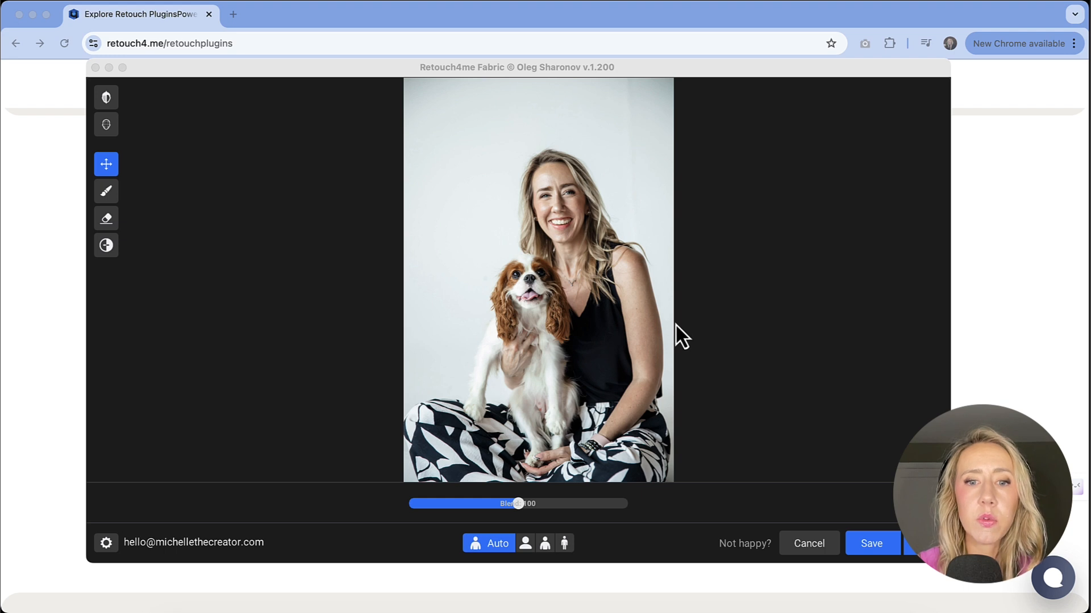
{"action": "mouse_move", "coordinate": [105, 98]}
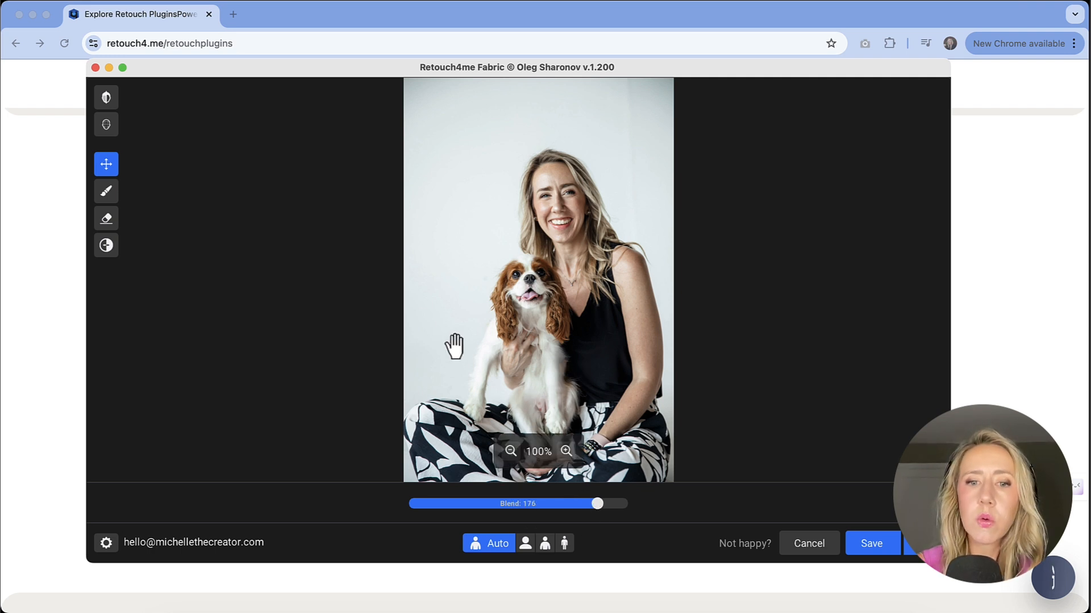
{"action": "mouse_move", "coordinate": [807, 406]}
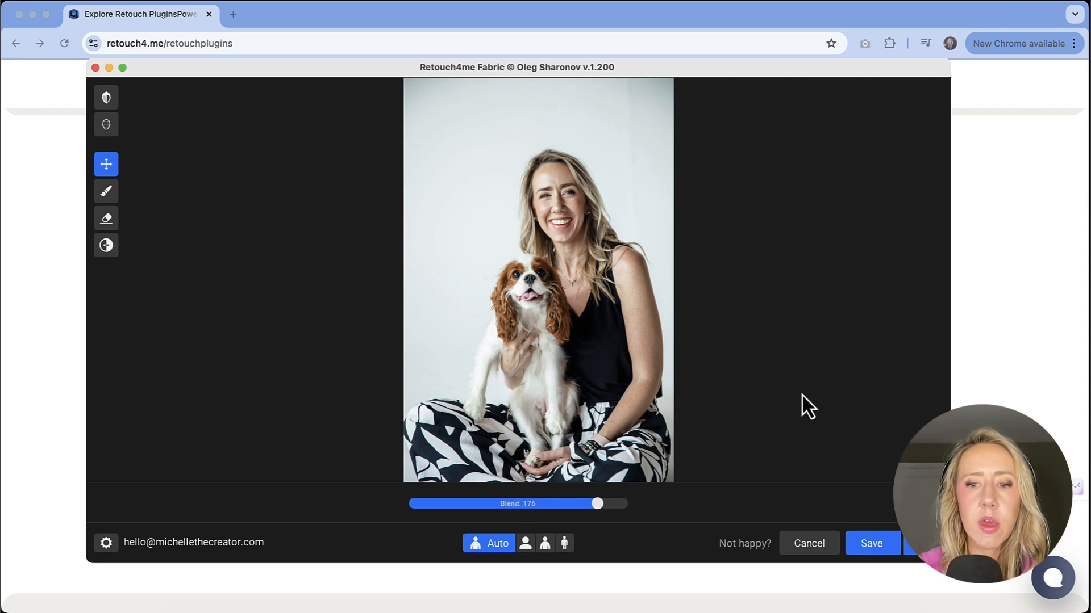
{"action": "mouse_move", "coordinate": [871, 543]}
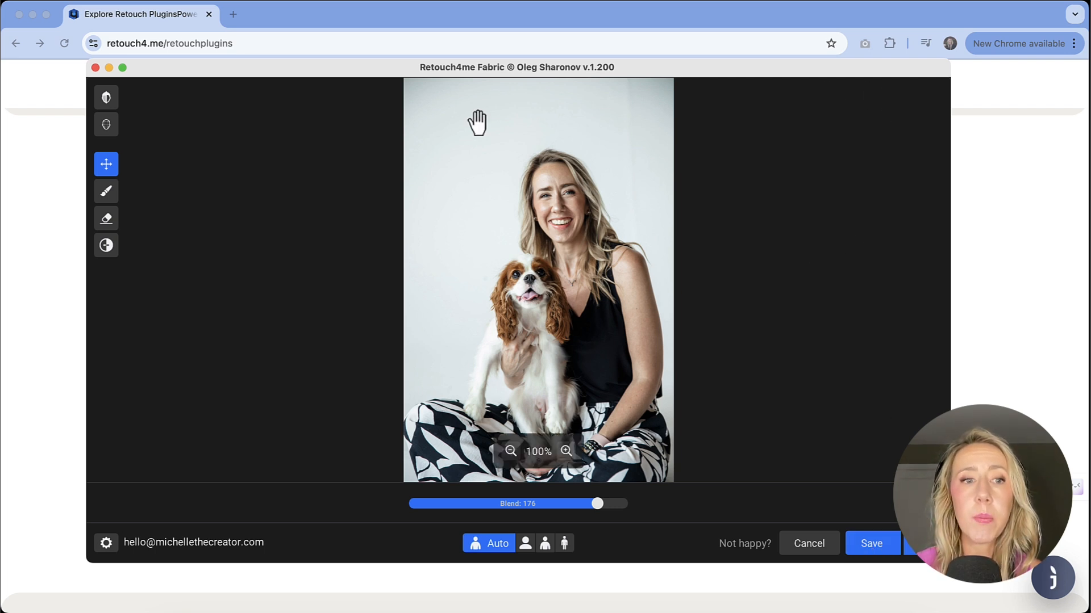
{"action": "mouse_move", "coordinate": [814, 302]}
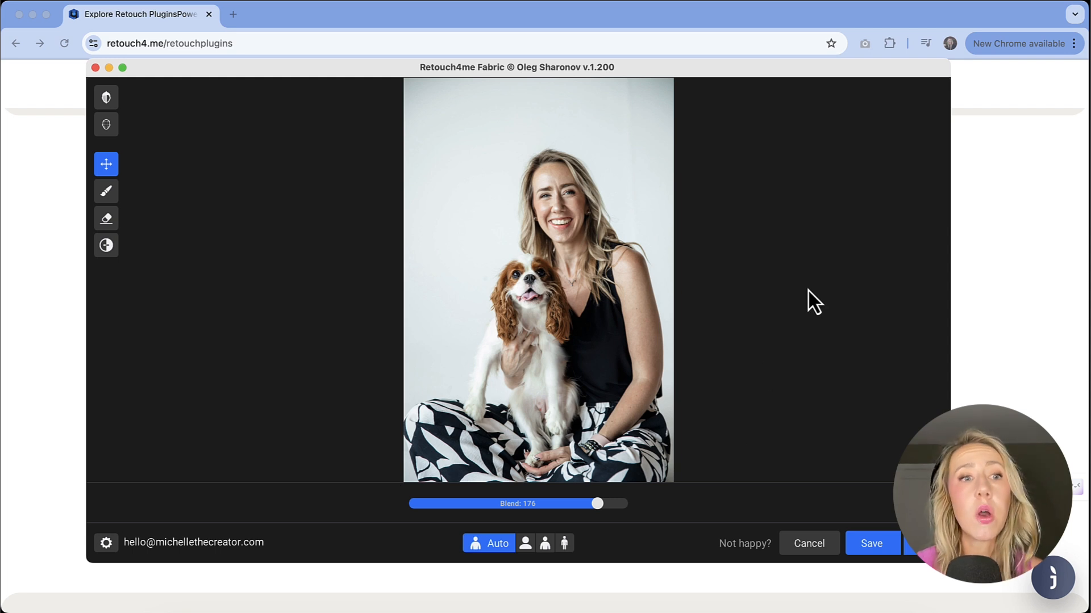